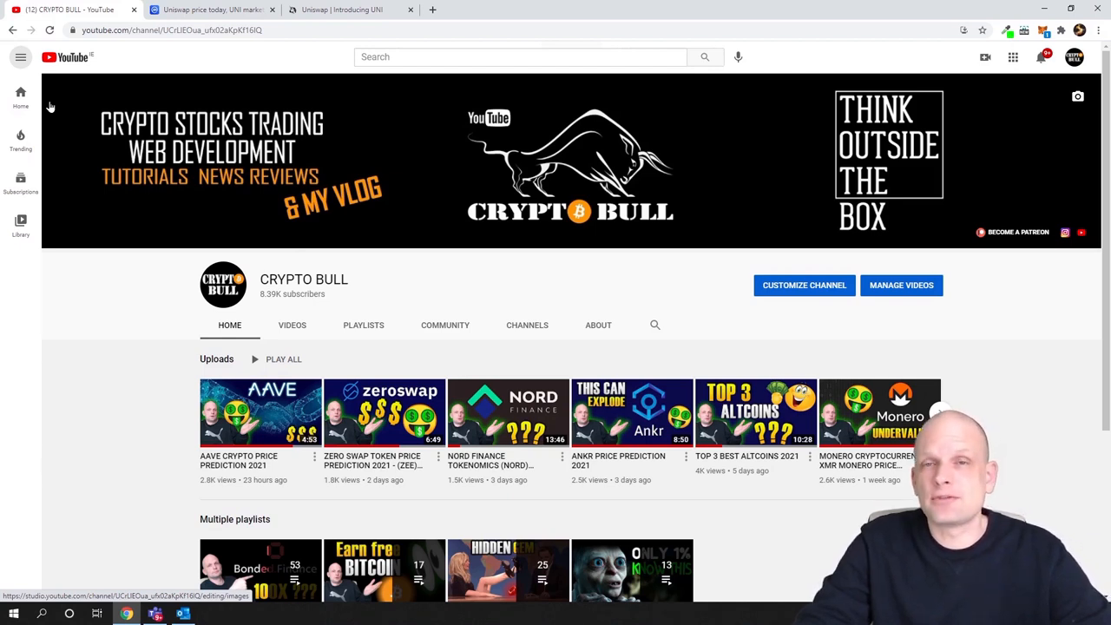
# - Switch to CoinMarketCap's Uniswap (UNI) page showing $20.49 price and 1,000,000,000 max supply
pyautogui.scroll(-3)
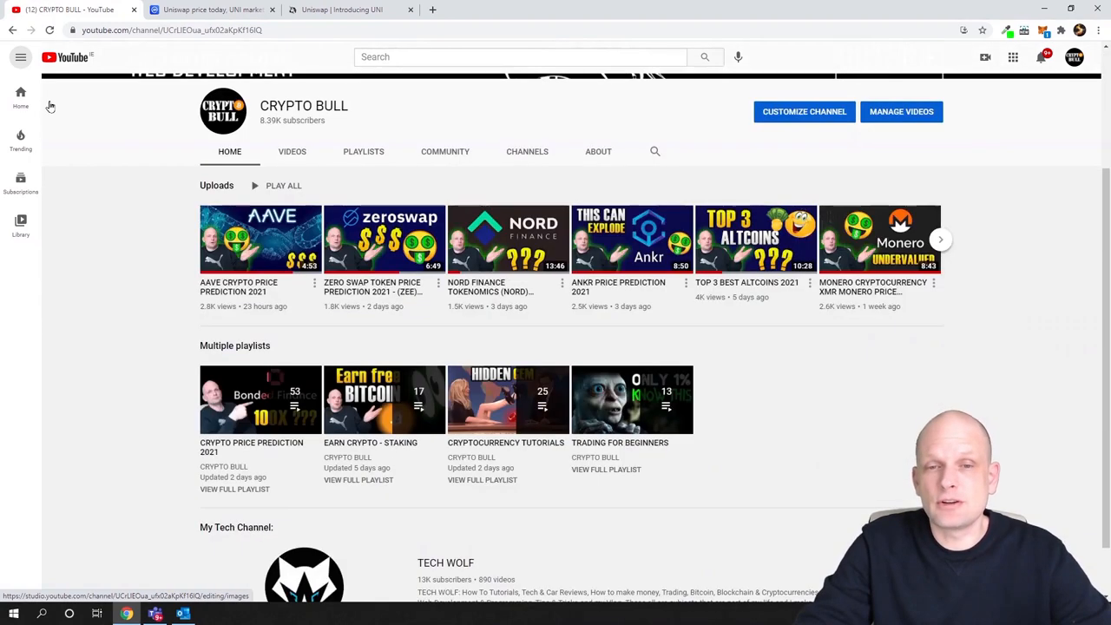
pyautogui.scroll(-3)
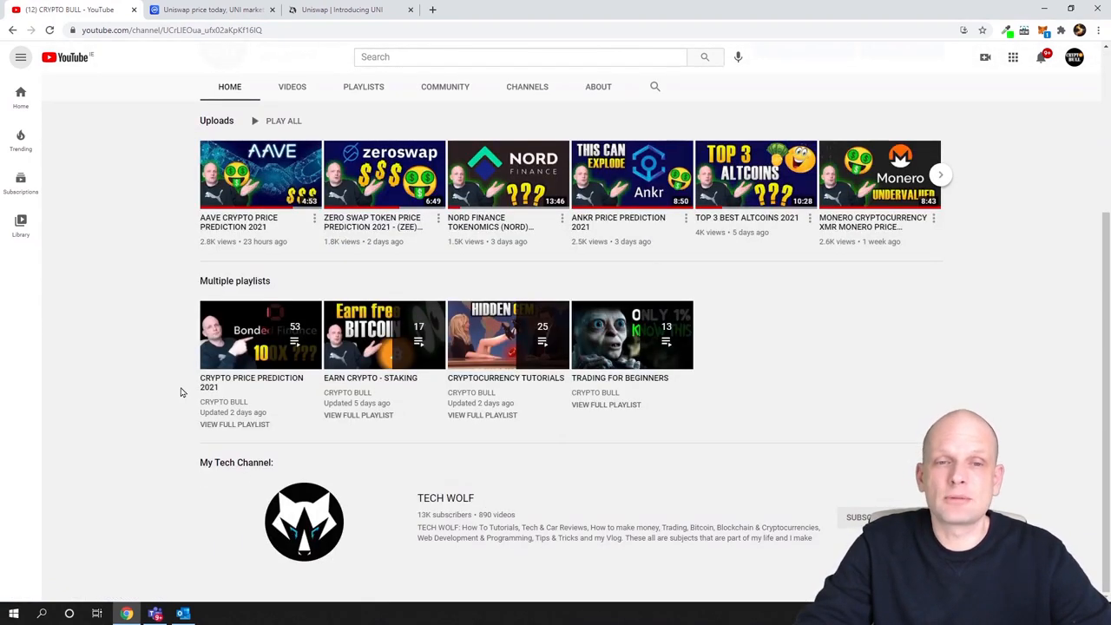
pyautogui.moveTo(252, 334)
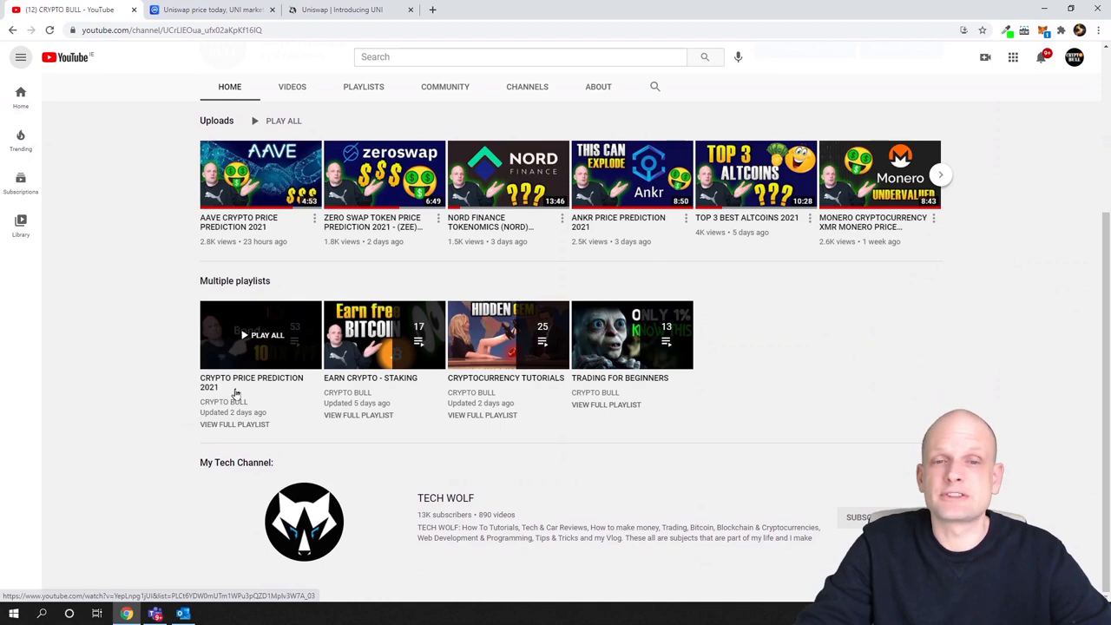
pyautogui.moveTo(257, 398)
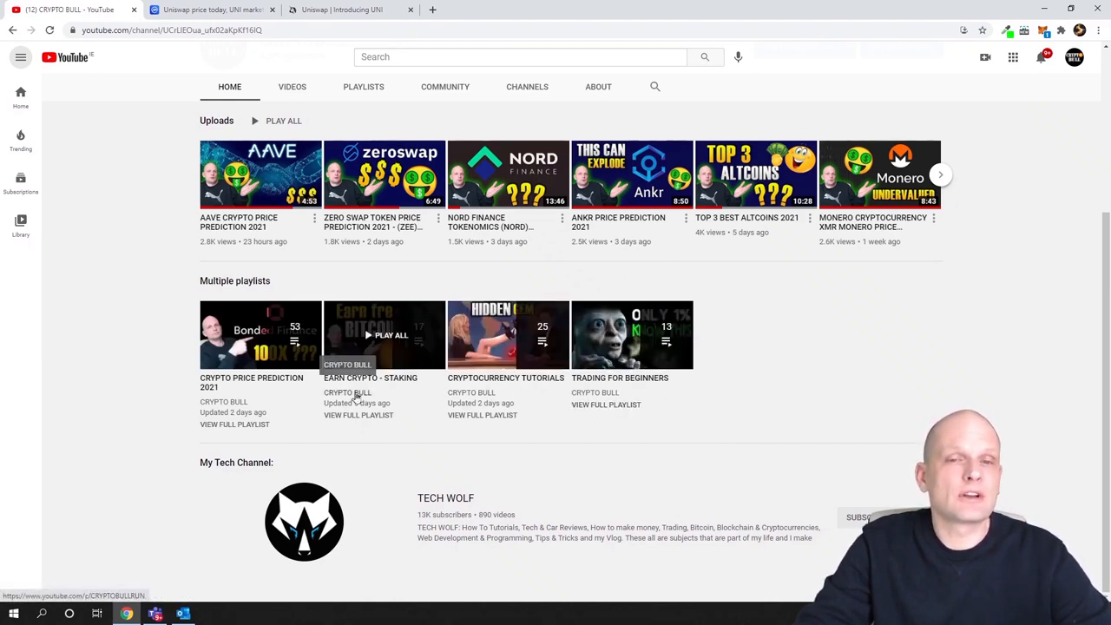
pyautogui.scroll(3)
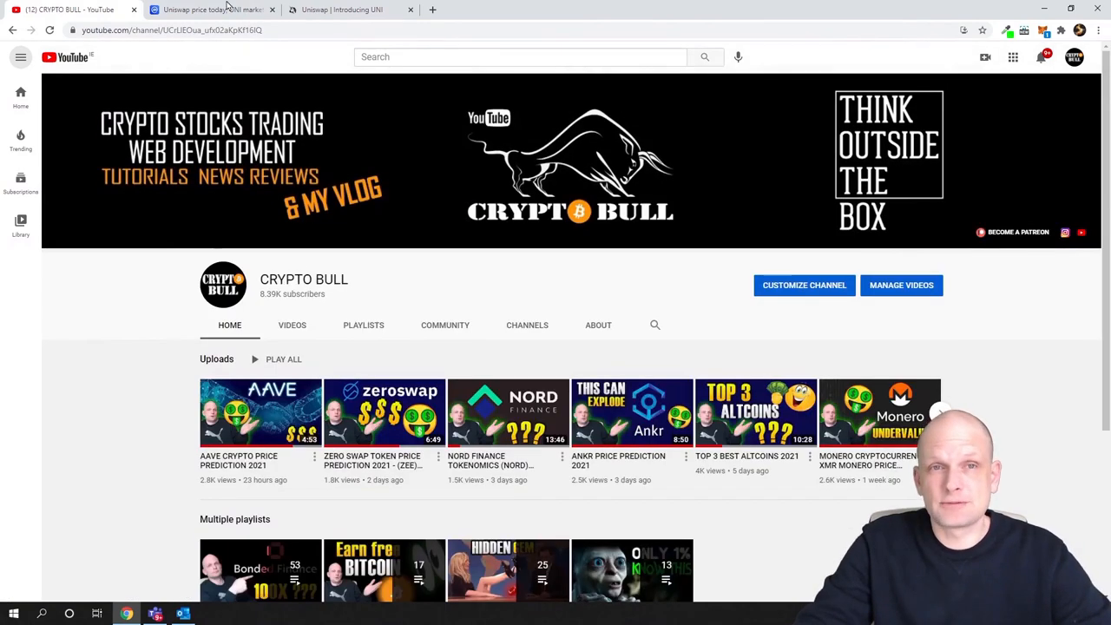
pyautogui.click(213, 9)
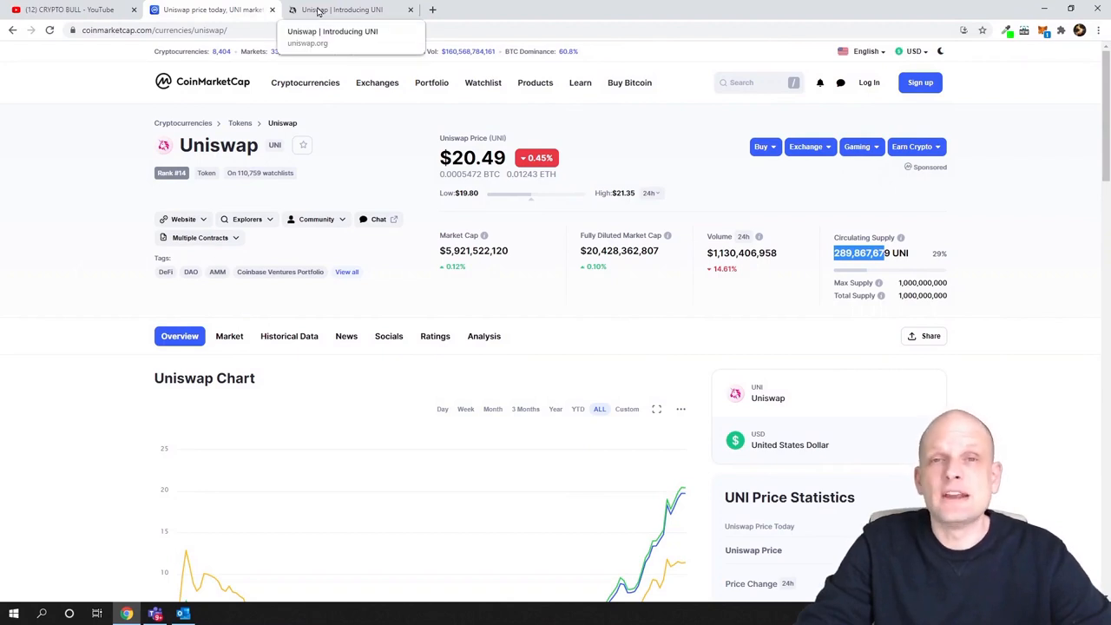
# - Switch to the 'Uniswap | Introducing UNI' blog post dated September 16th, 2020
pyautogui.click(343, 9)
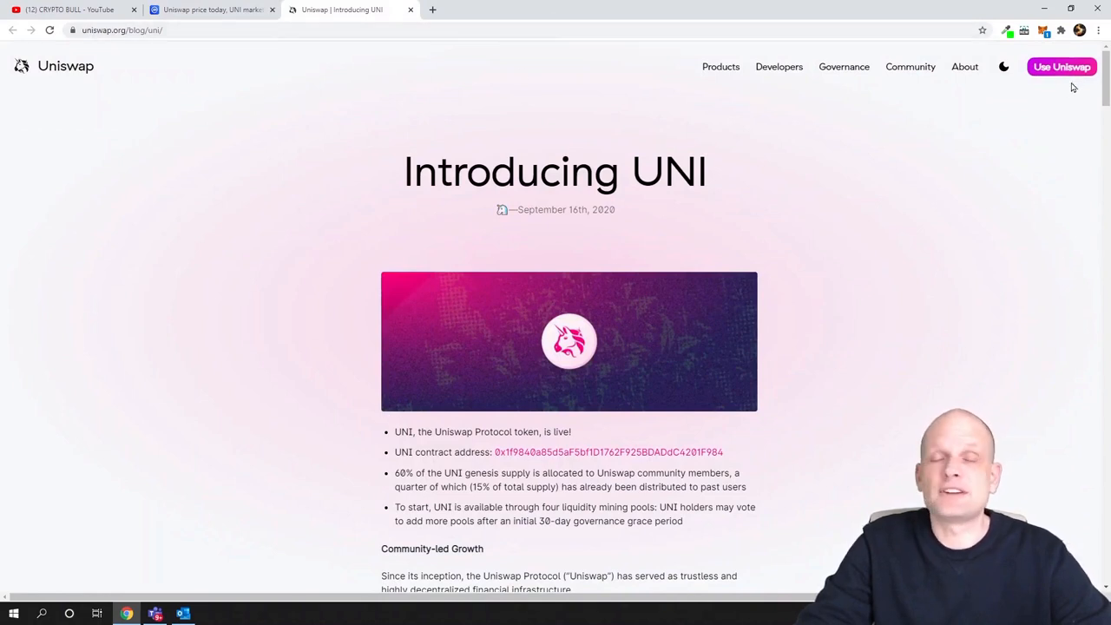
pyautogui.moveTo(1045, 148)
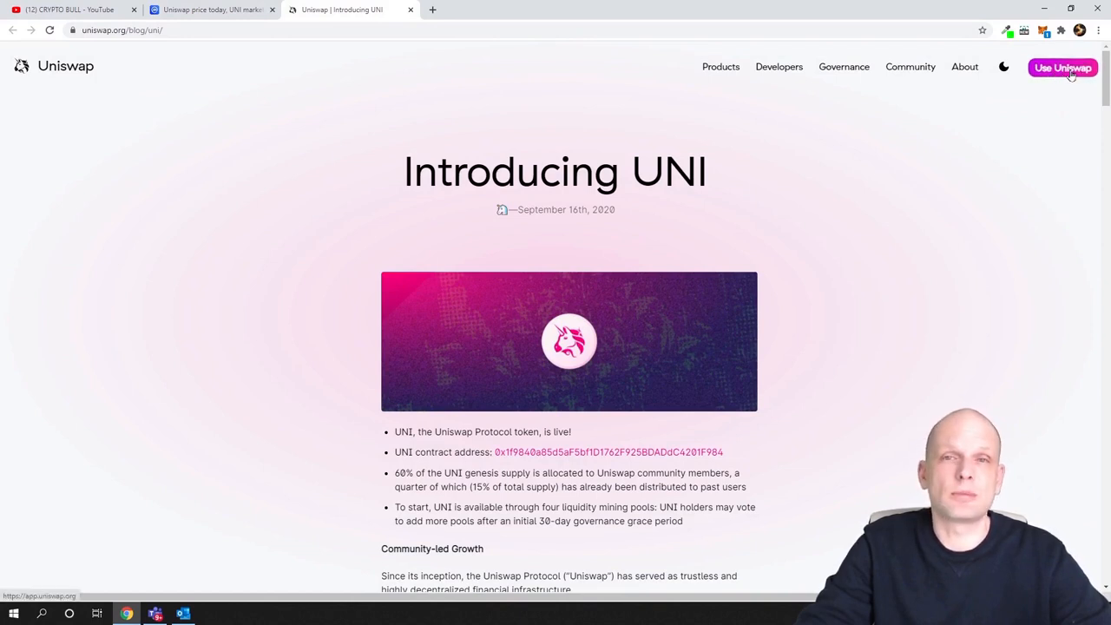
# - Launch the Uniswap swap app with ETH, previewing the wallet and token lists without choosing
pyautogui.click(1062, 68)
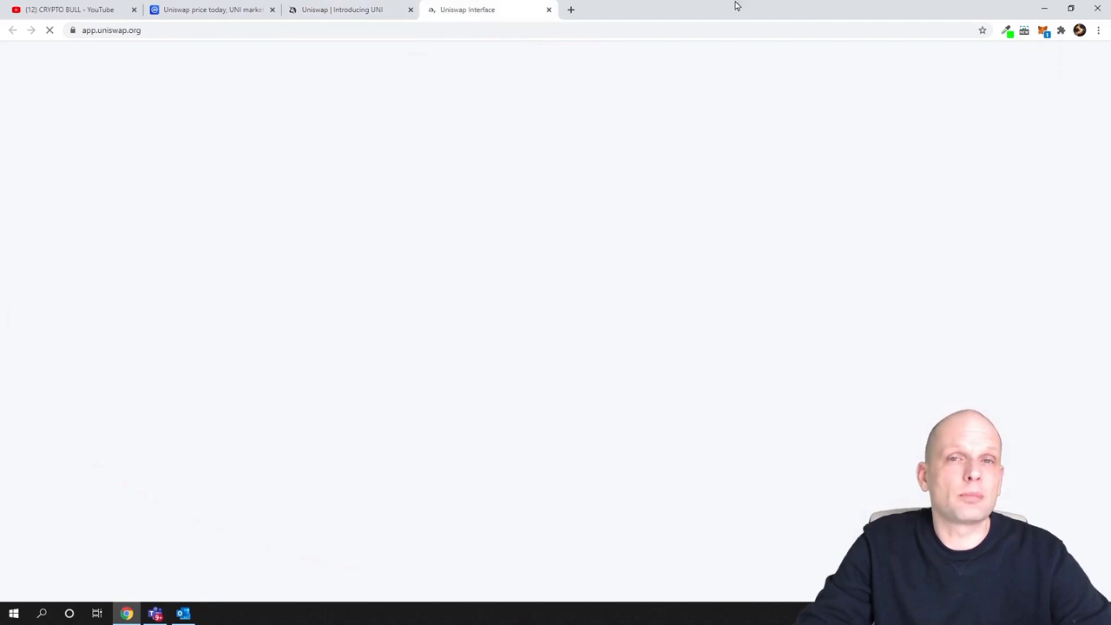
pyautogui.moveTo(416, 421)
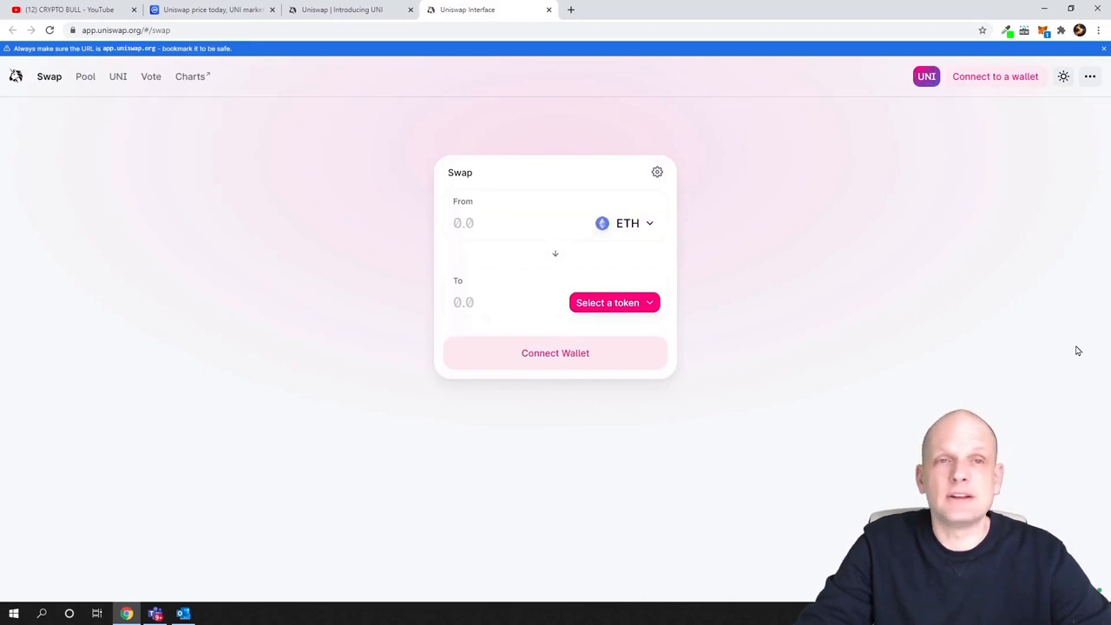
pyautogui.click(995, 77)
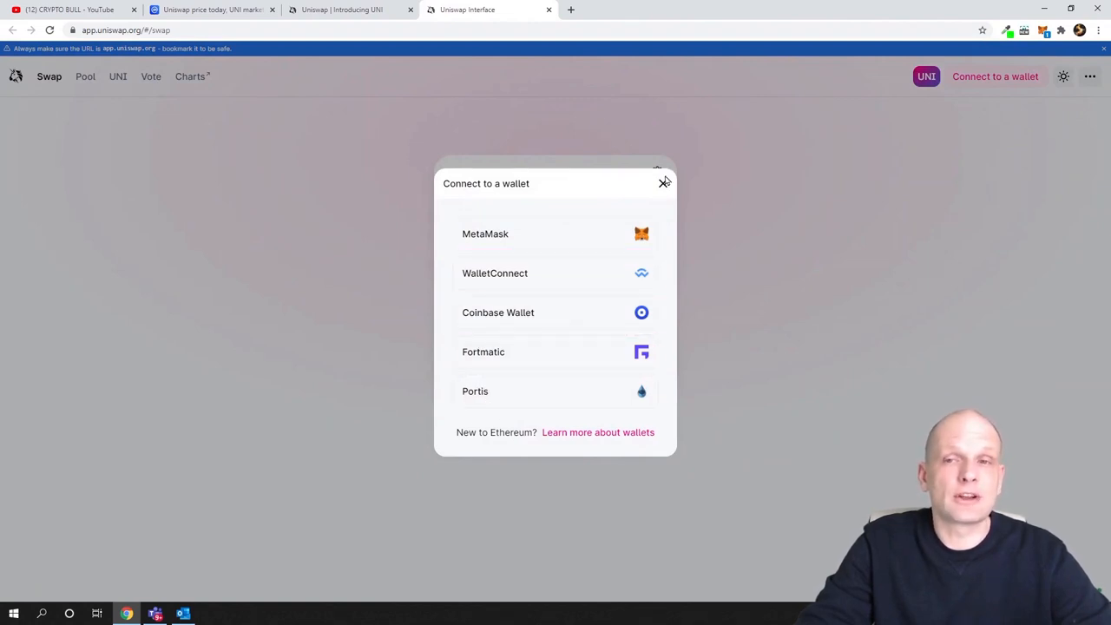
pyautogui.click(664, 182)
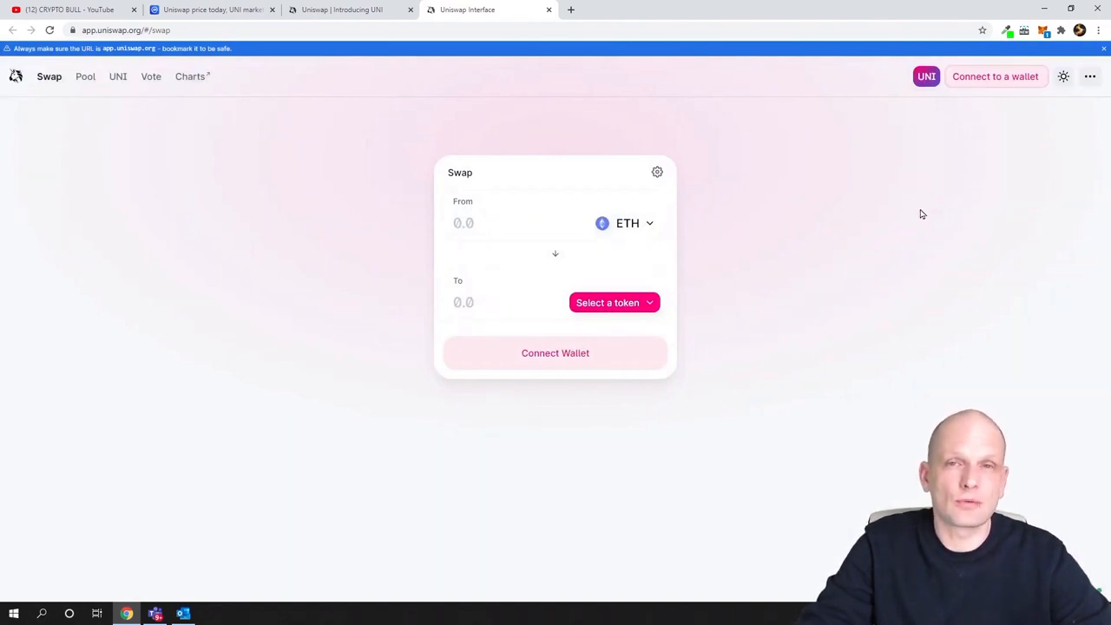
pyautogui.moveTo(571, 197)
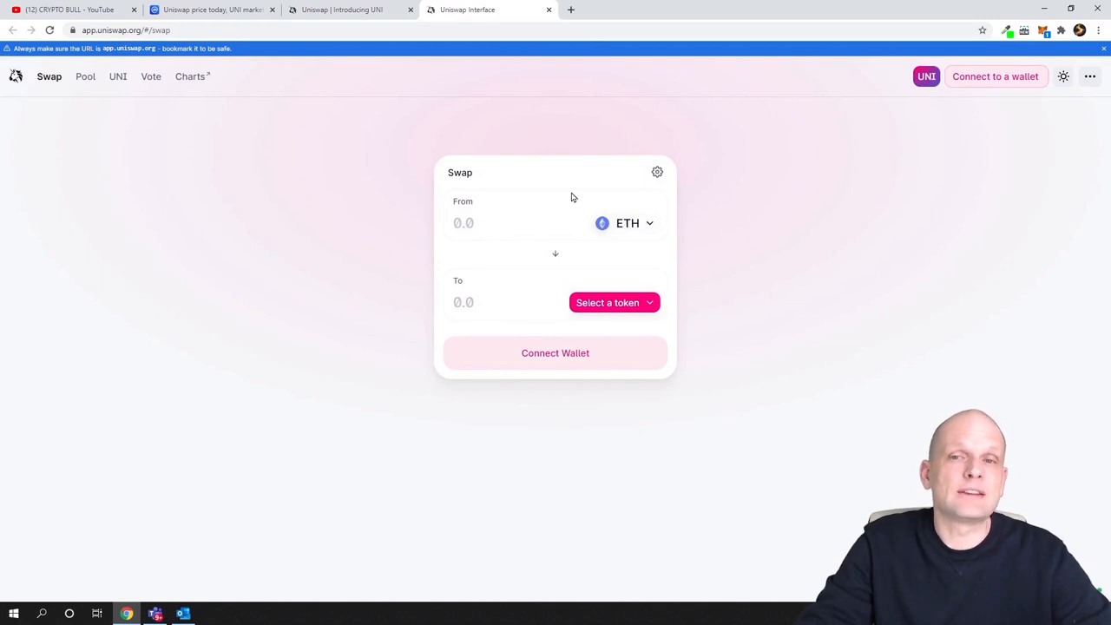
pyautogui.moveTo(562, 200)
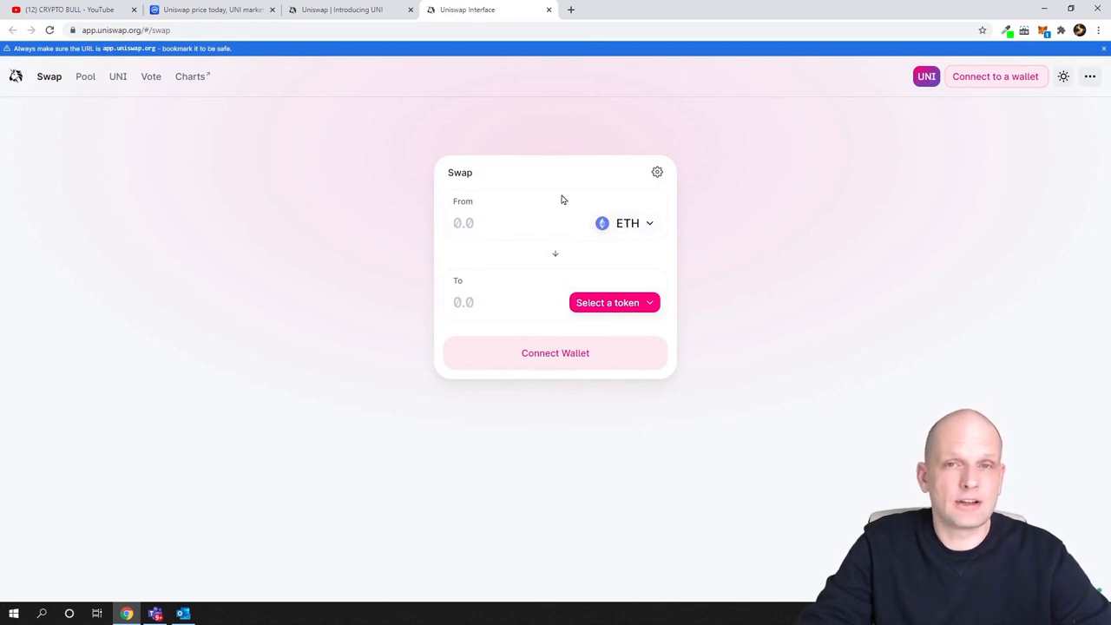
pyautogui.click(614, 302)
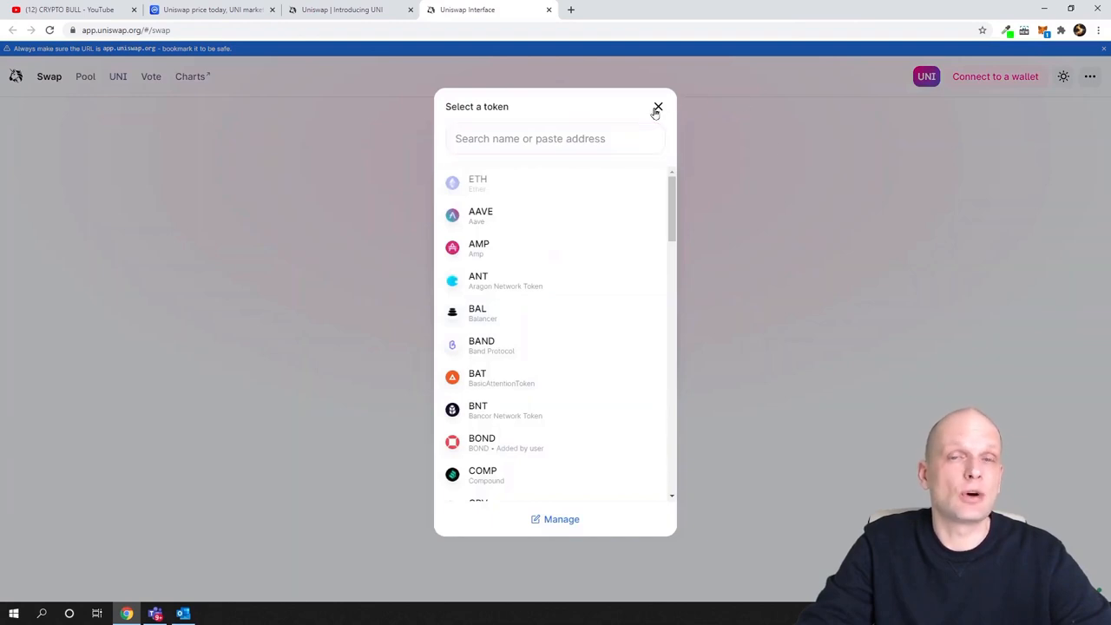
pyautogui.click(657, 107)
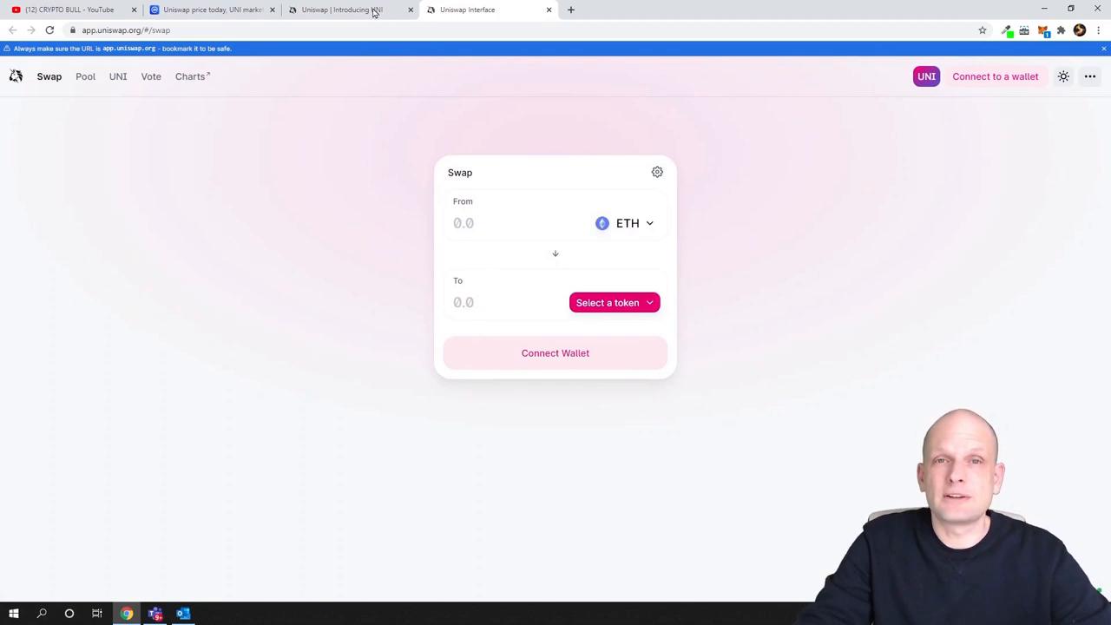
# - Return to the Introducing UNI post and open Analytics from the Products menu
pyautogui.click(347, 10)
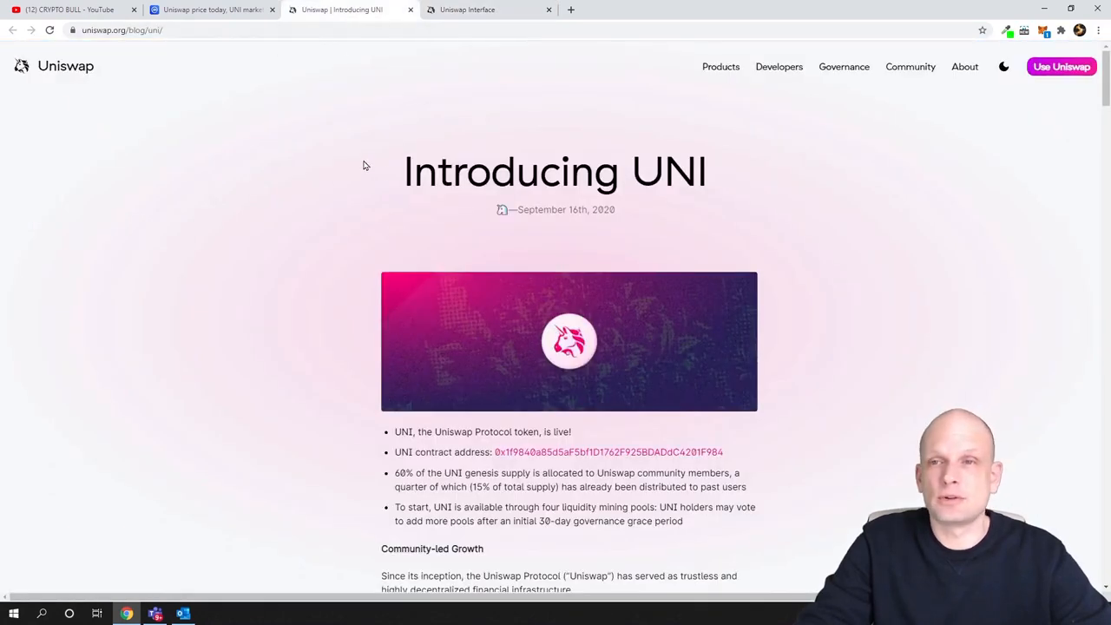
pyautogui.moveTo(712, 94)
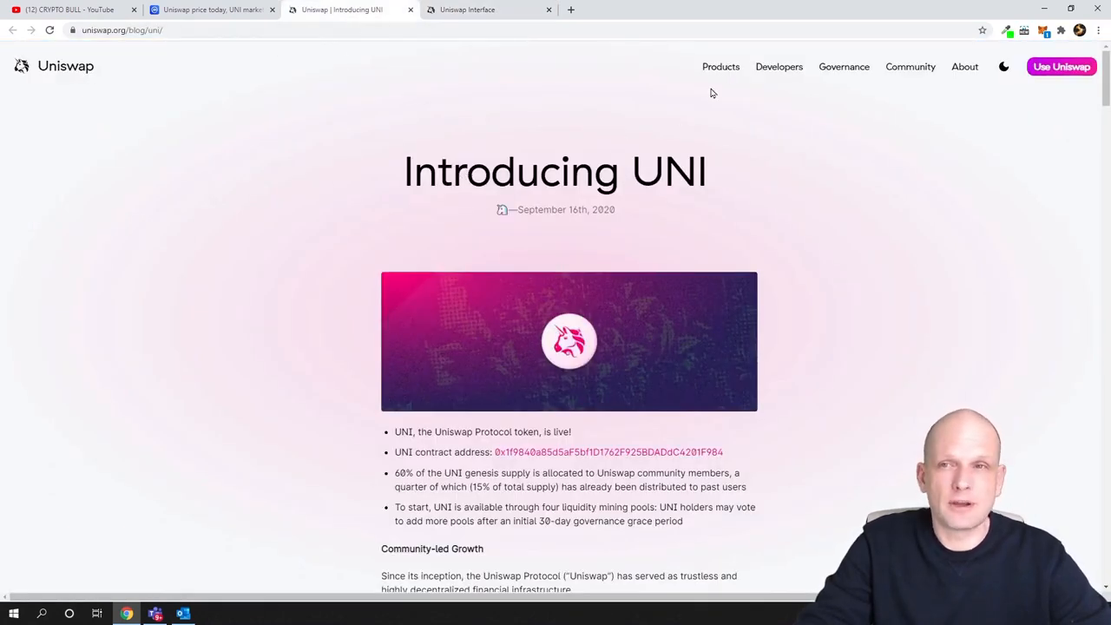
pyautogui.click(722, 67)
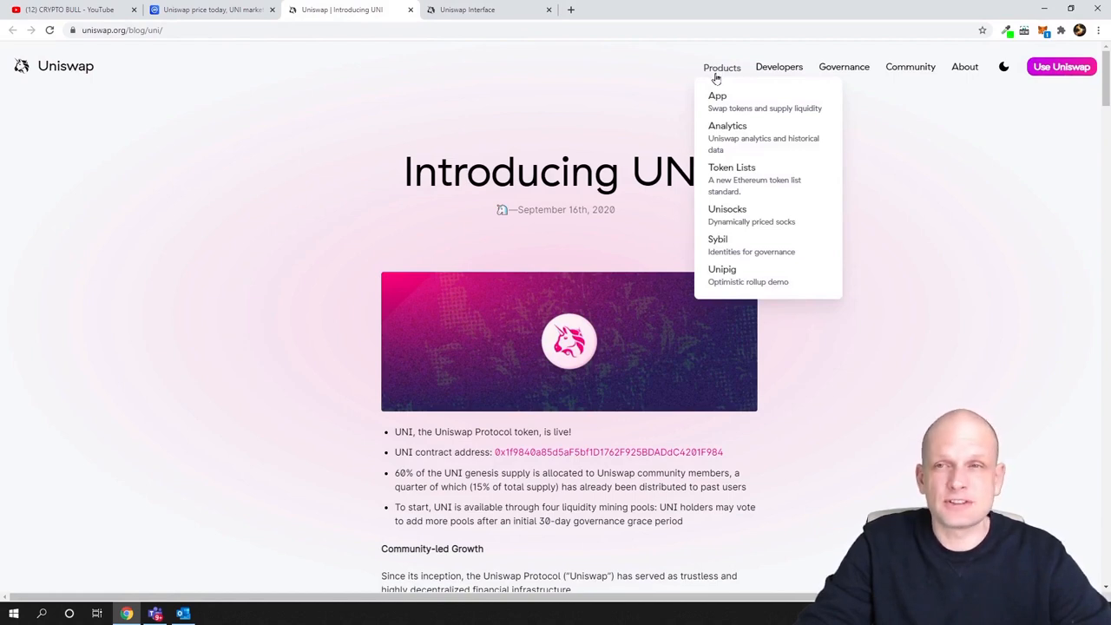
pyautogui.moveTo(717, 119)
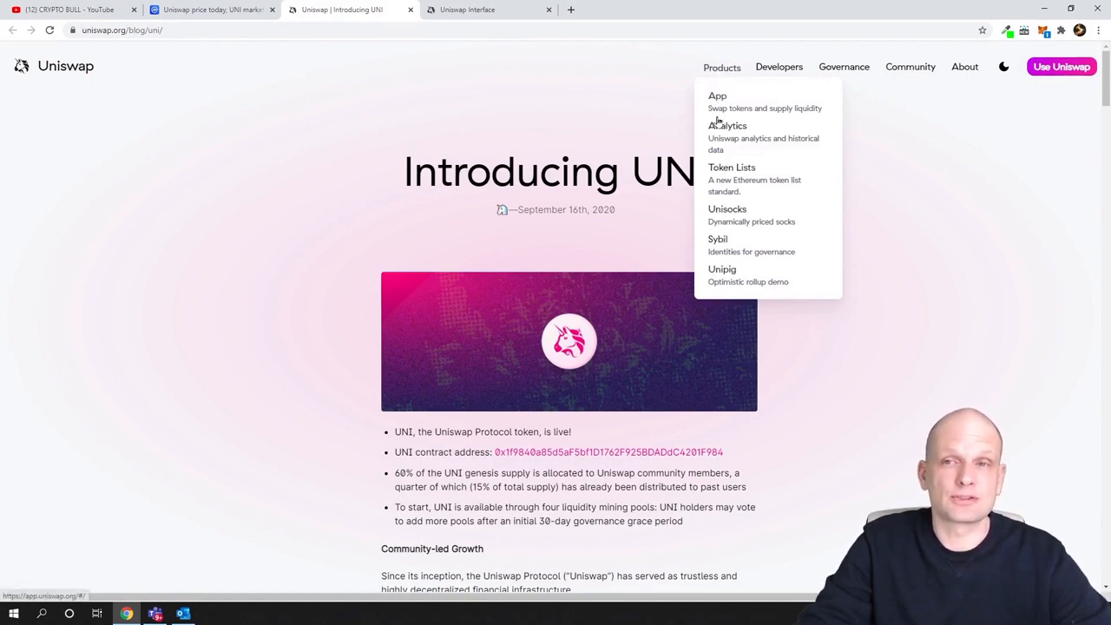
pyautogui.moveTo(814, 119)
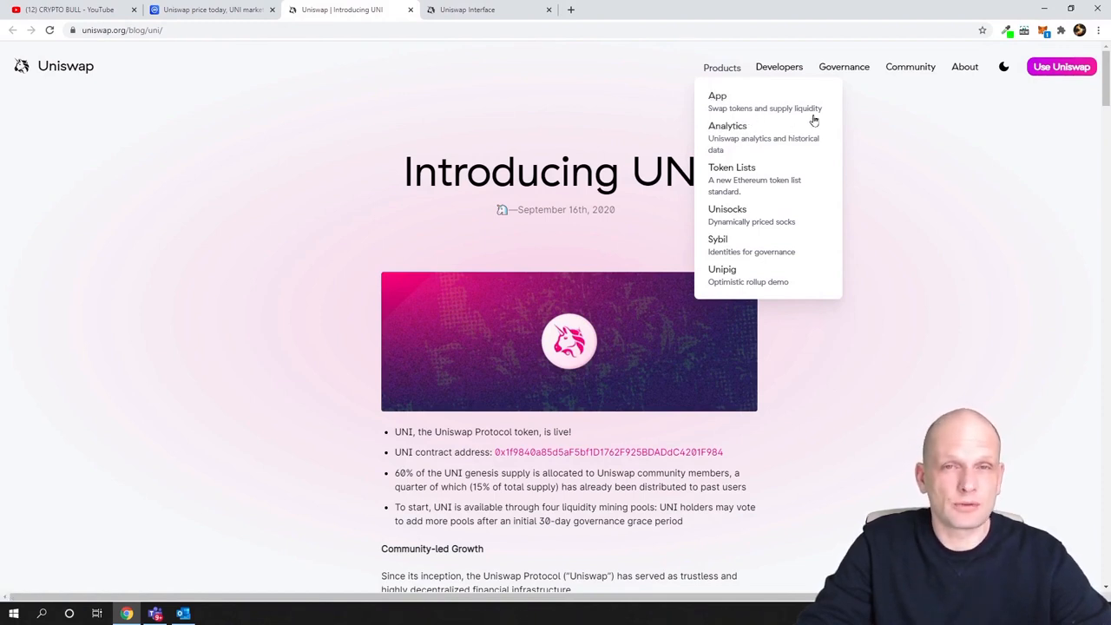
pyautogui.moveTo(738, 138)
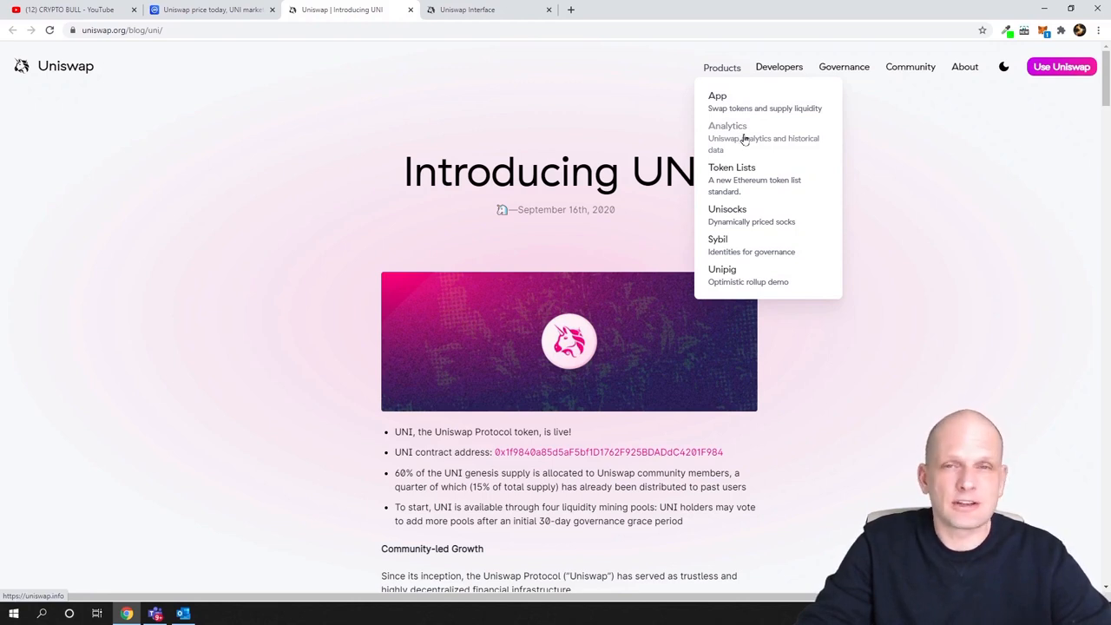
pyautogui.moveTo(715, 139)
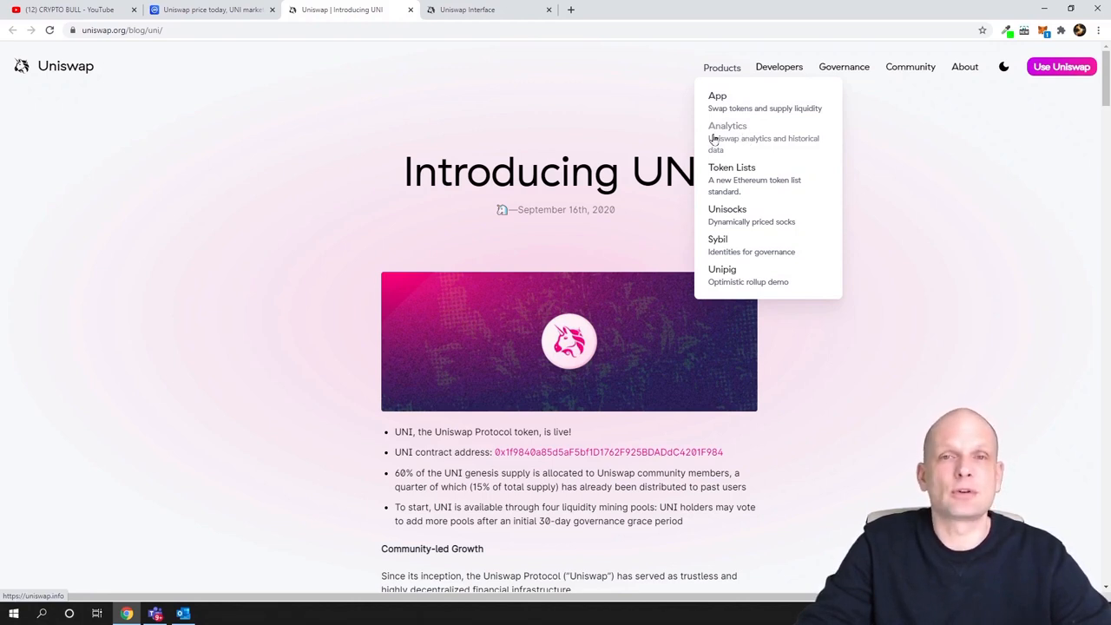
pyautogui.click(727, 125)
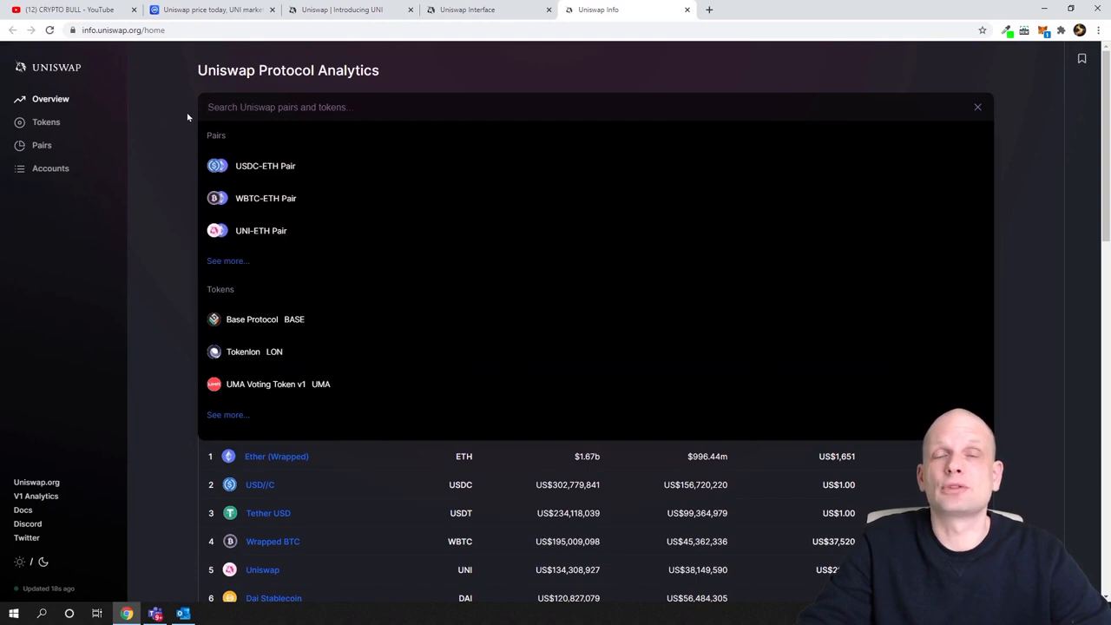
# - Close the Uniswap Protocol Analytics tab after reviewing tokens like Ether (Wrapped) and Uniswap
pyautogui.click(978, 107)
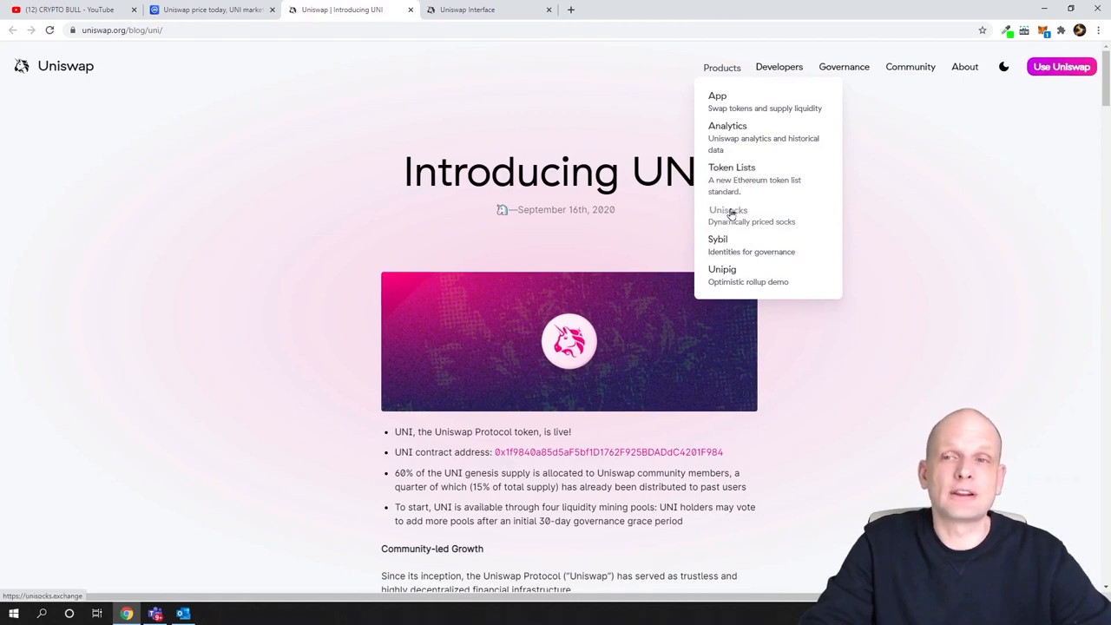
pyautogui.moveTo(791, 270)
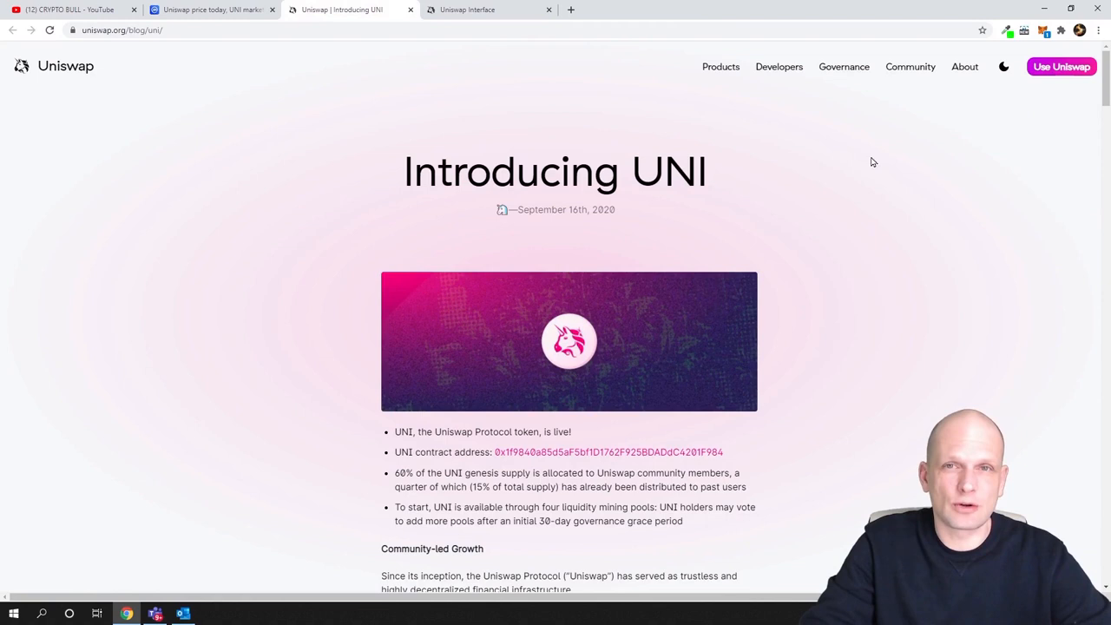
# - Switch back to the Uniswap swap app tab with ETH as the source token
pyautogui.click(467, 10)
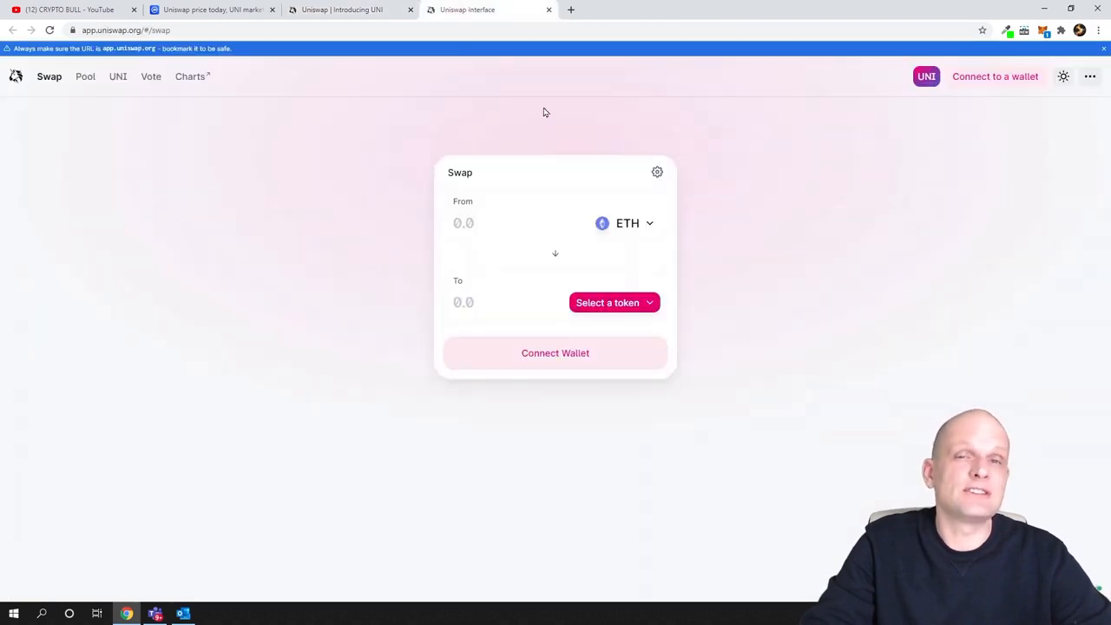
pyautogui.moveTo(498, 105)
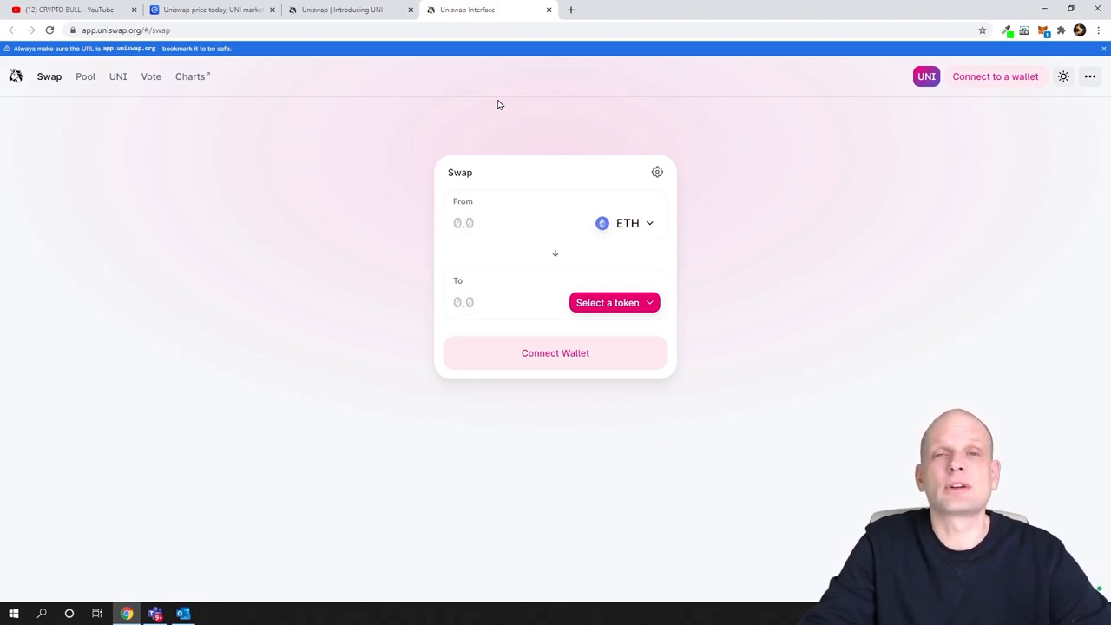
# - Return to CoinMarketCap's UNI page showing 289,867,679 UNI circulating of 1,000,000,000 max supply
pyautogui.click(213, 10)
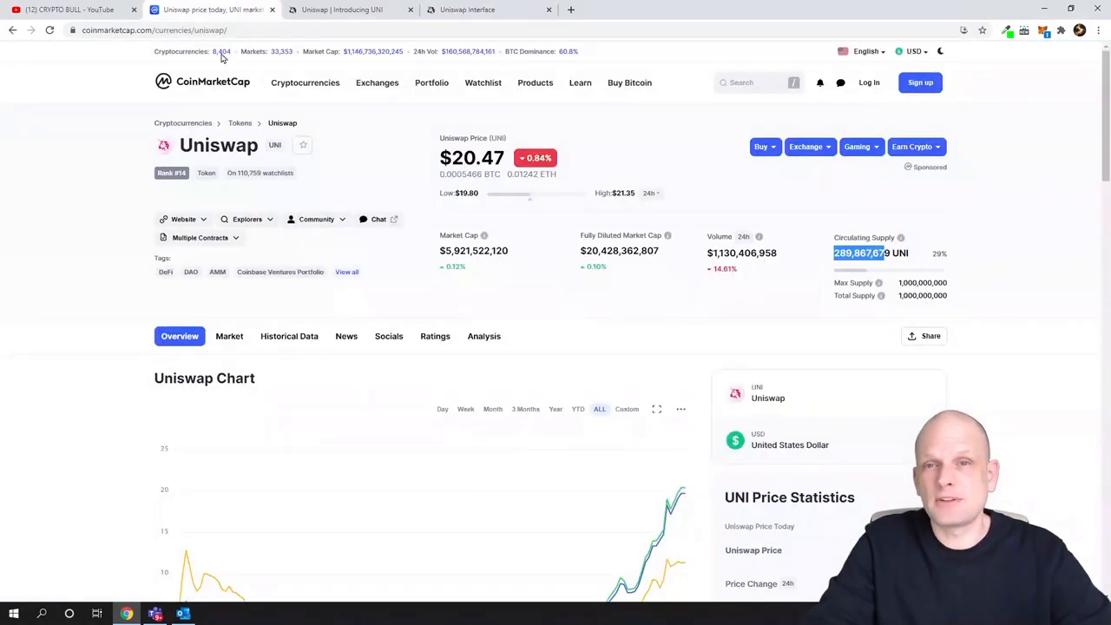
pyautogui.moveTo(41, 297)
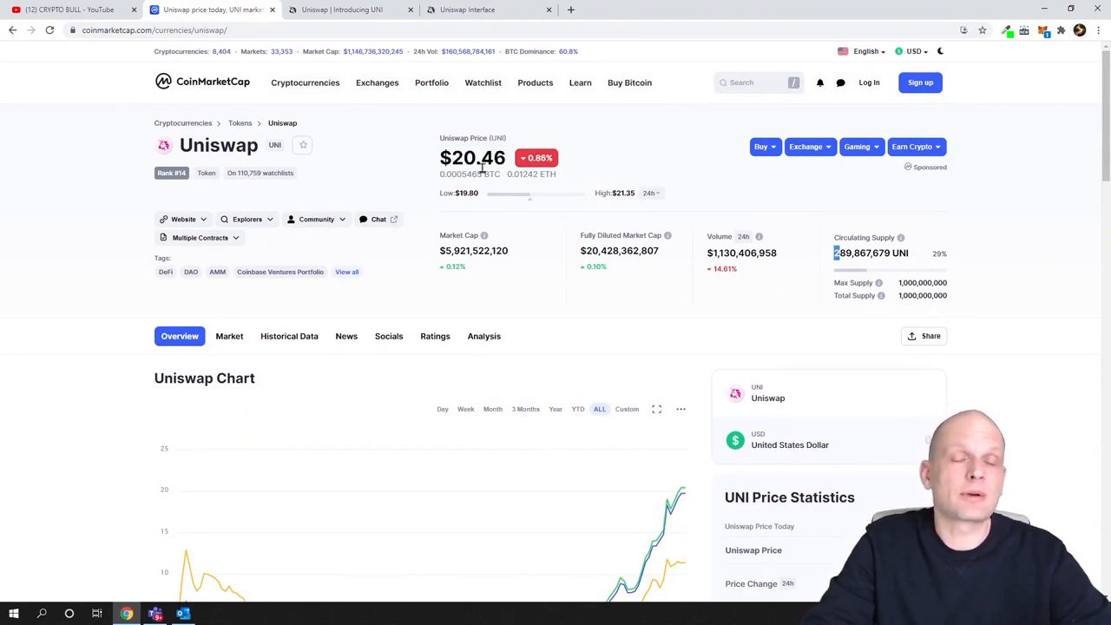
# - Open the Introducing UNI post, scroll to the vesting table and clear the selection
pyautogui.click(343, 9)
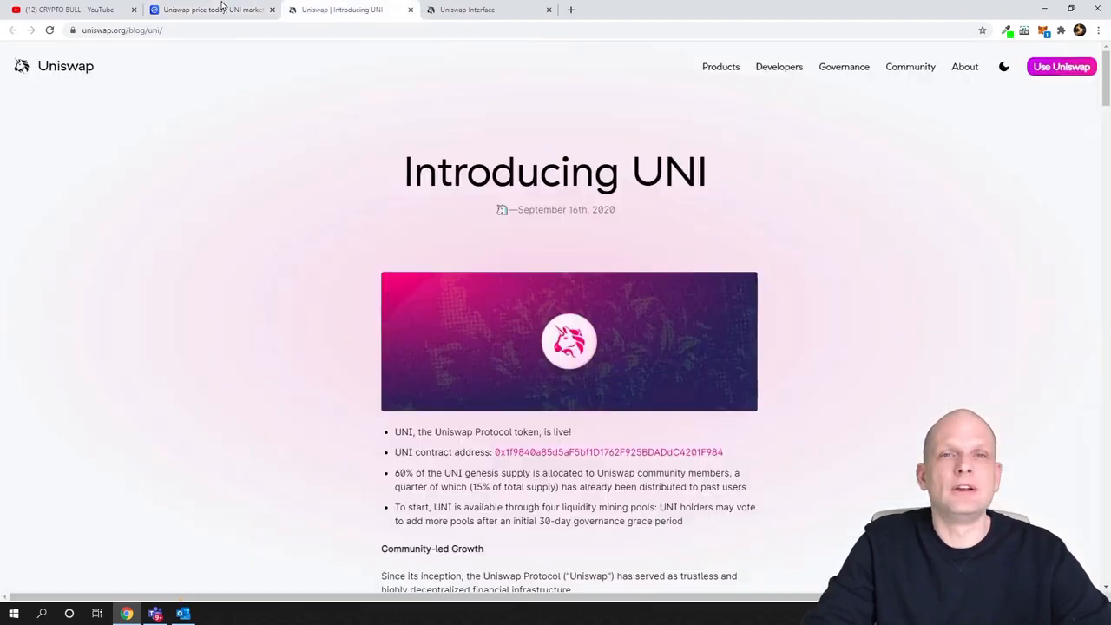
pyautogui.scroll(-3)
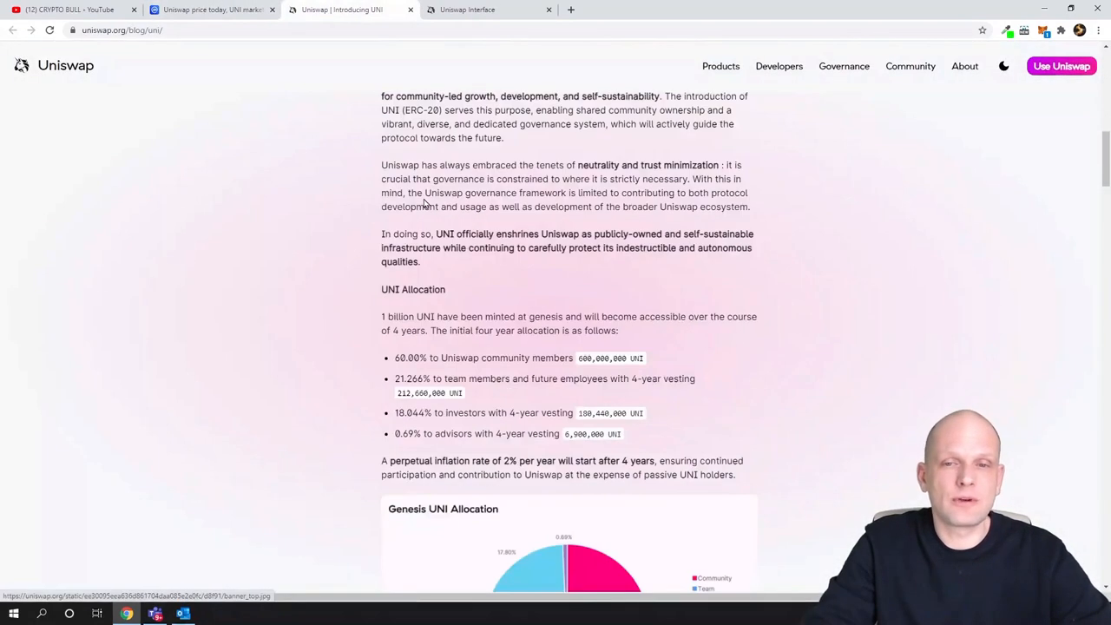
pyautogui.scroll(-3)
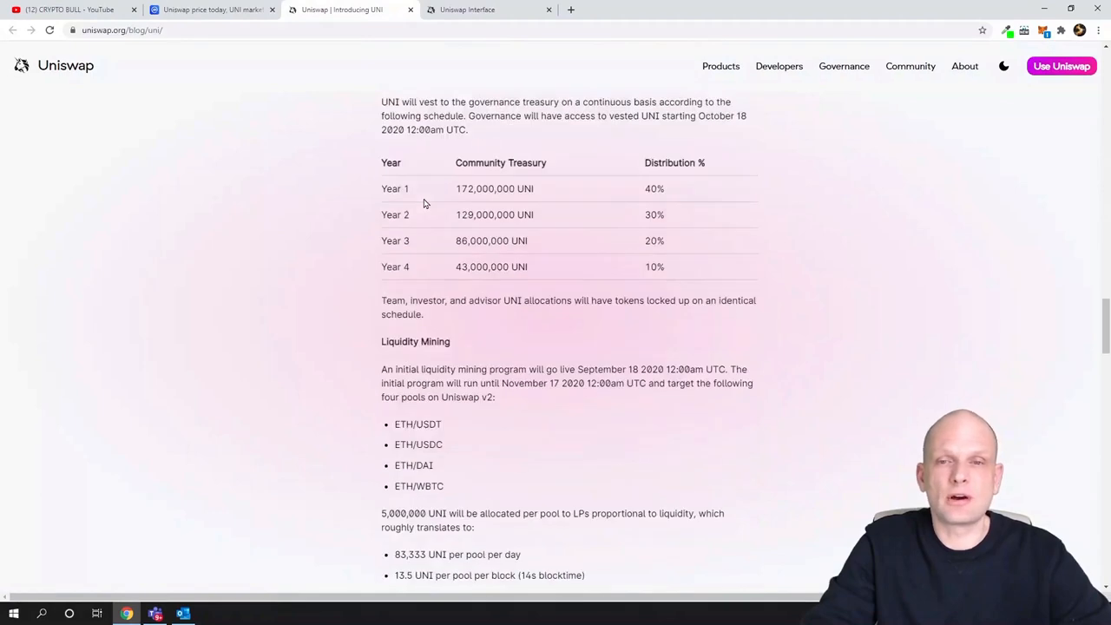
pyautogui.scroll(3)
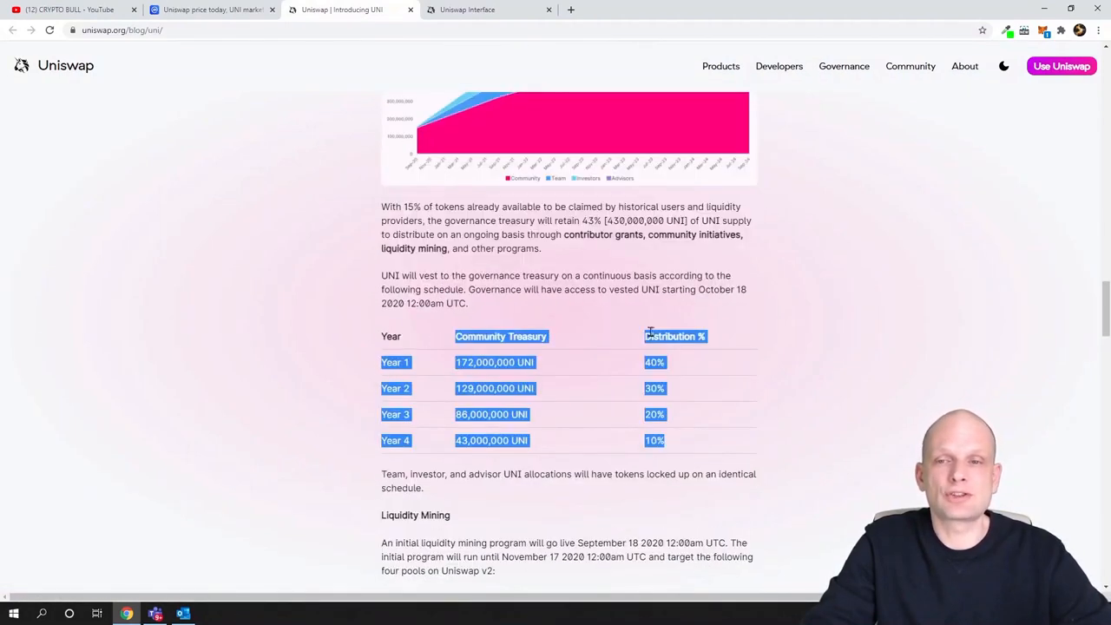
pyautogui.click(802, 379)
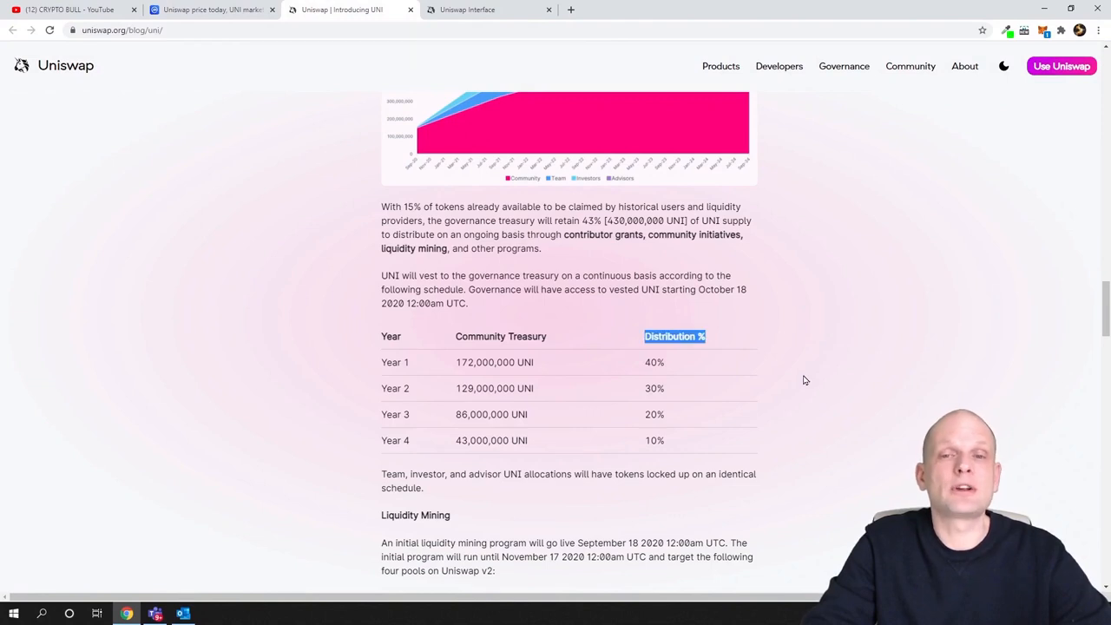
pyautogui.scroll(-3)
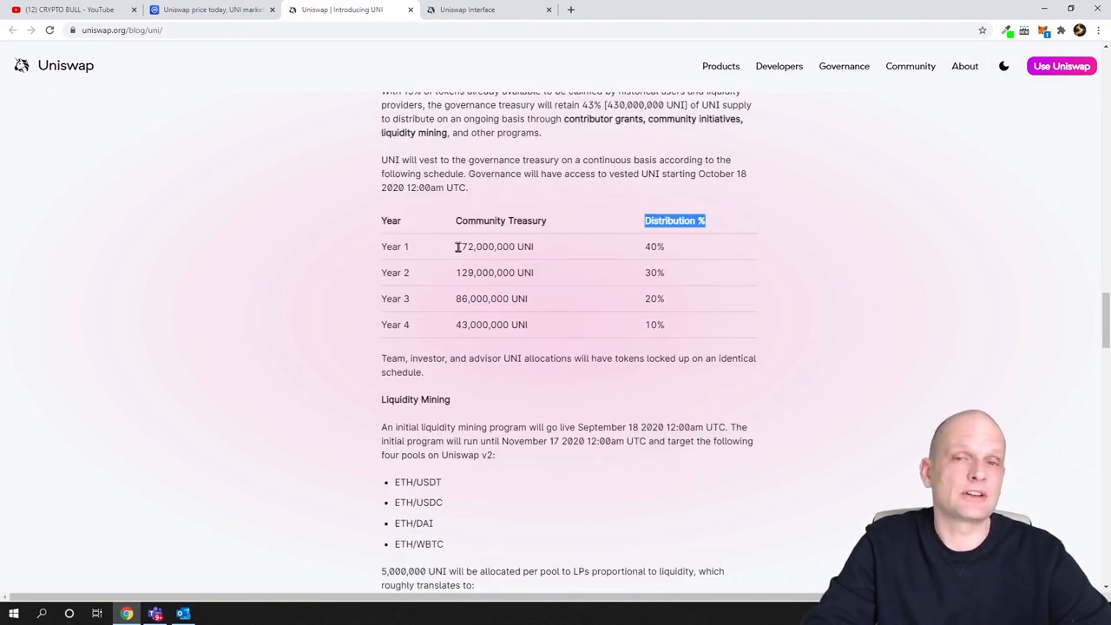
# - Highlight the Year 1–4 Community Treasury amounts: 172M, 129M, 86M and 43M UNI
pyautogui.doubleClick(486, 247)
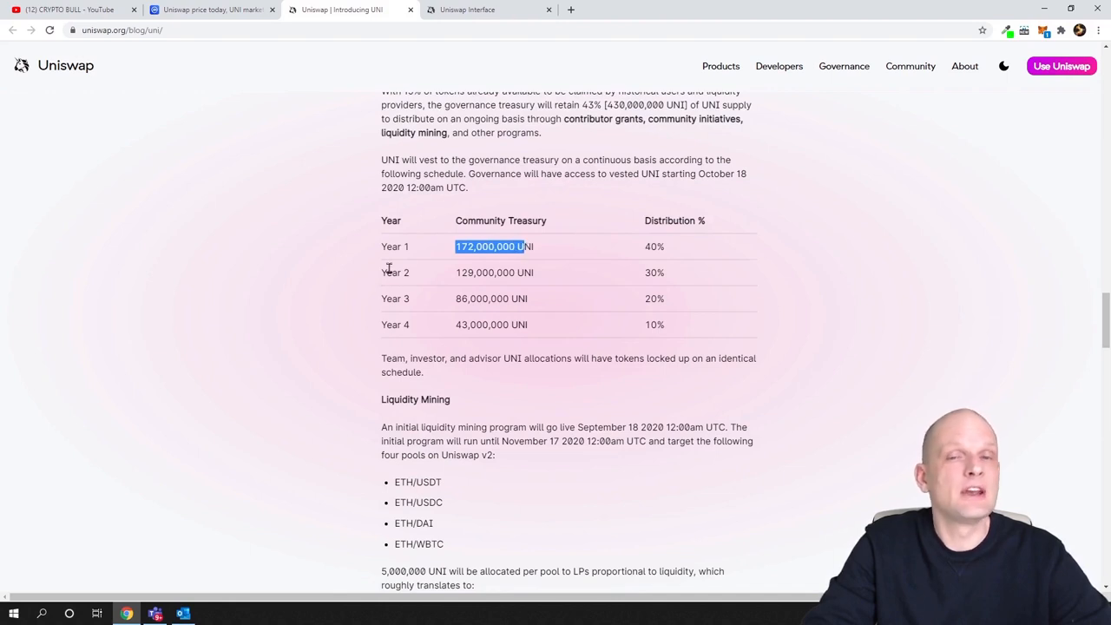
pyautogui.doubleClick(484, 272)
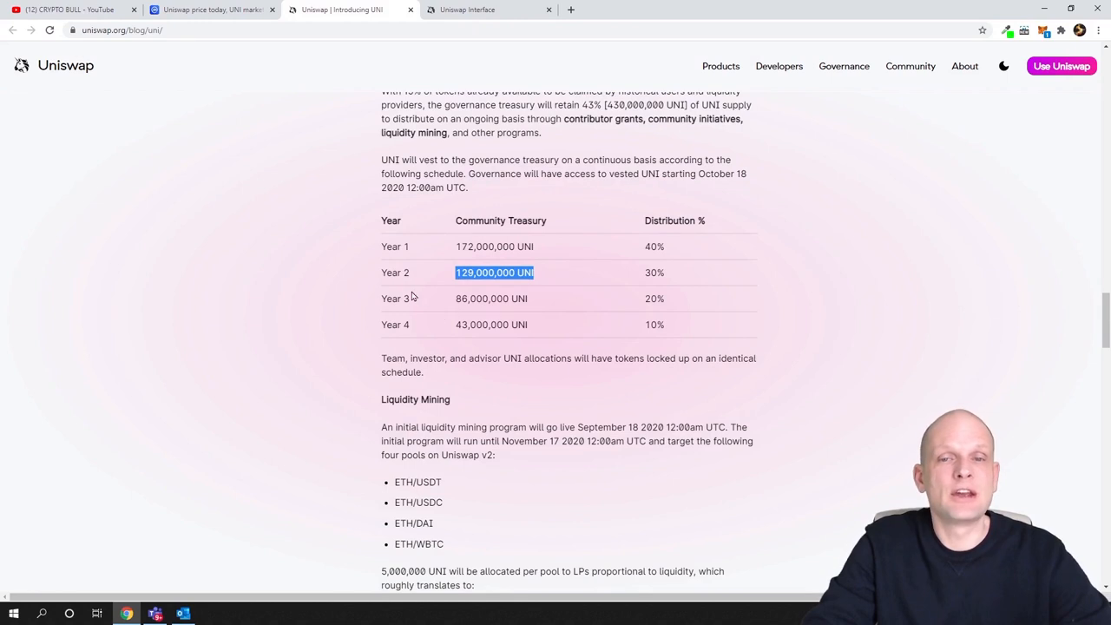
pyautogui.doubleClick(491, 298)
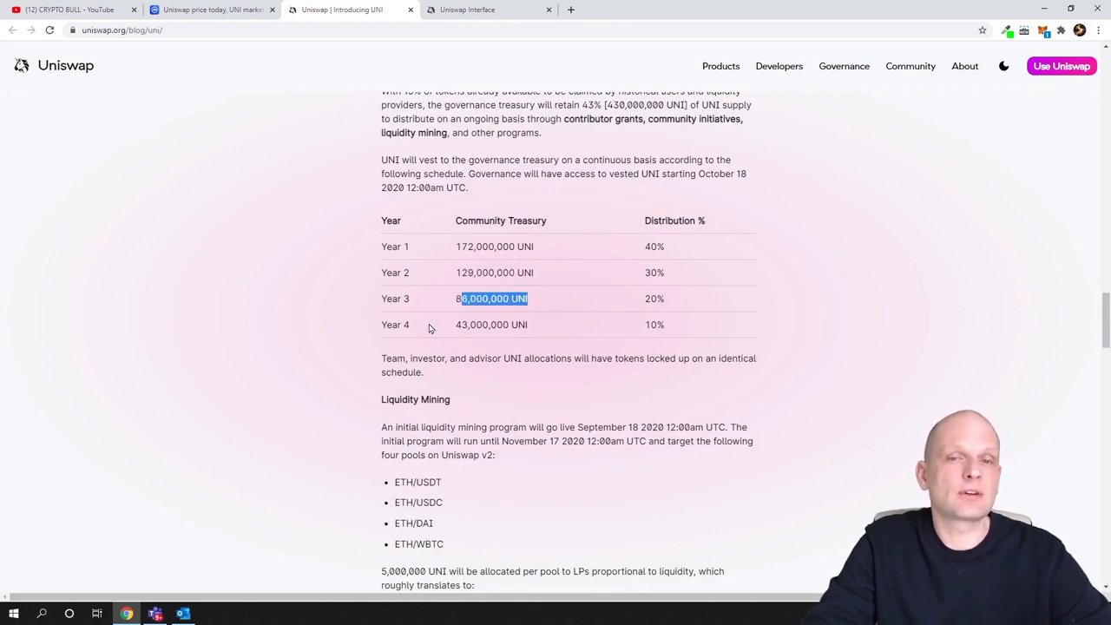
pyautogui.doubleClick(468, 324)
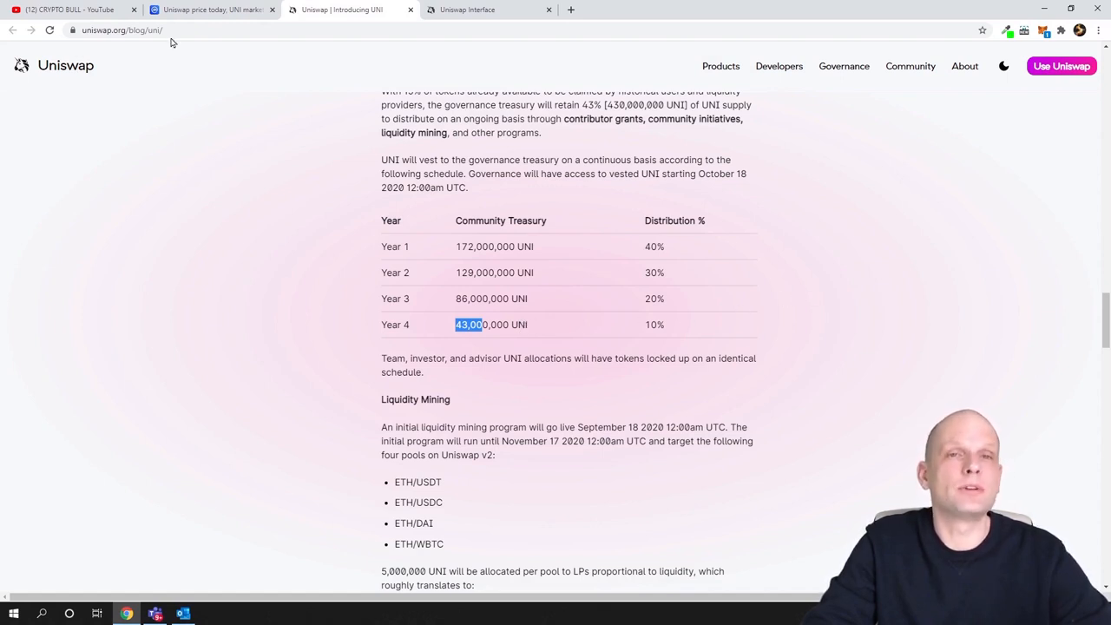
pyautogui.scroll(3)
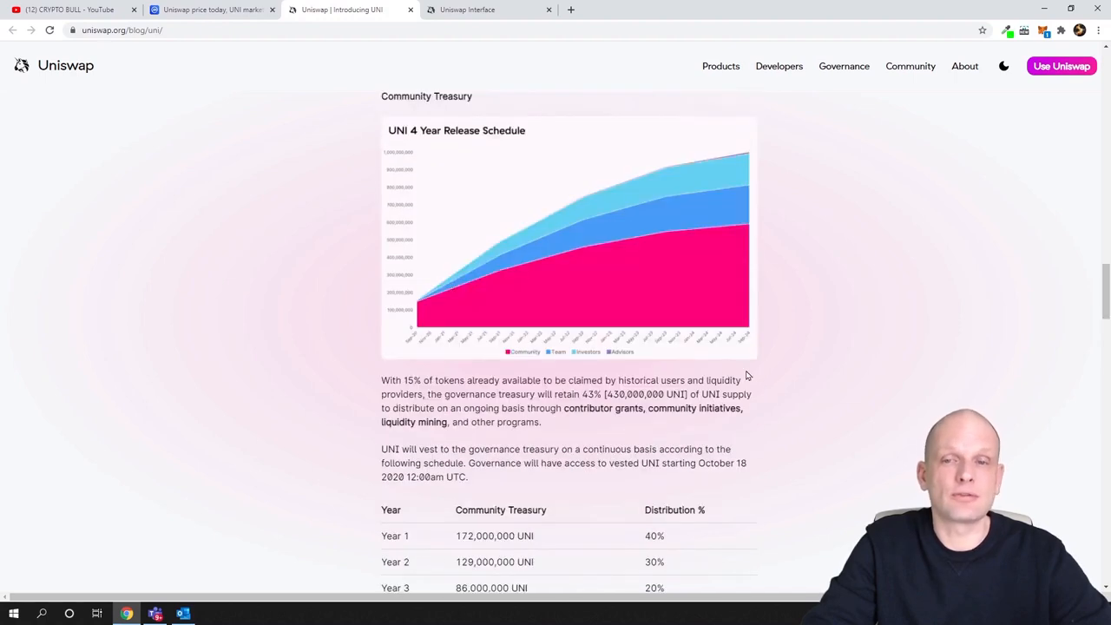
pyautogui.scroll(3)
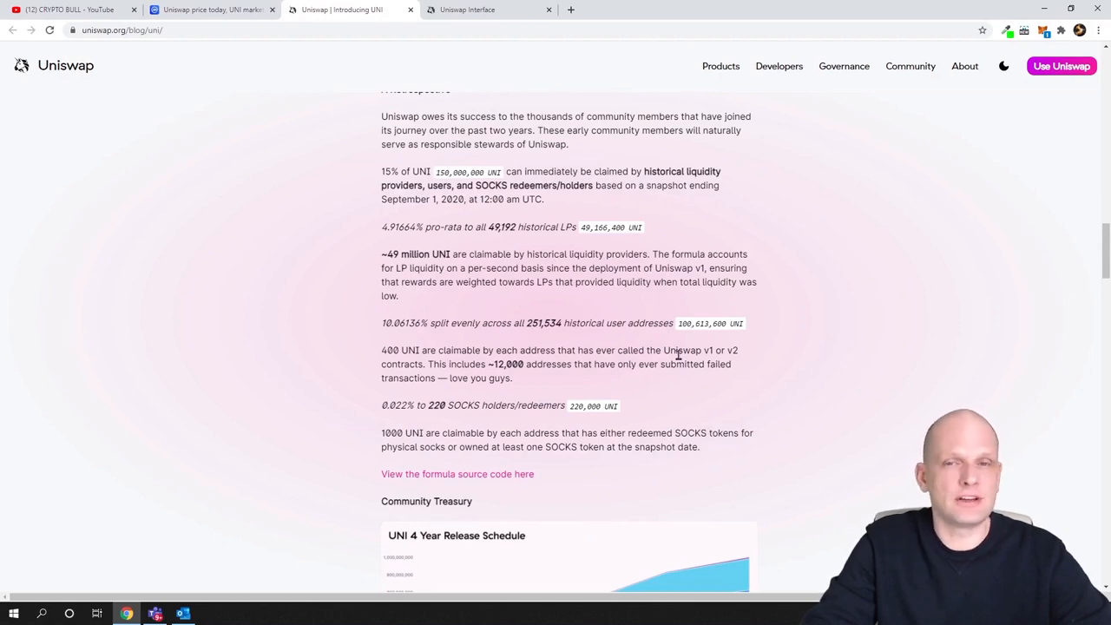
pyautogui.scroll(3)
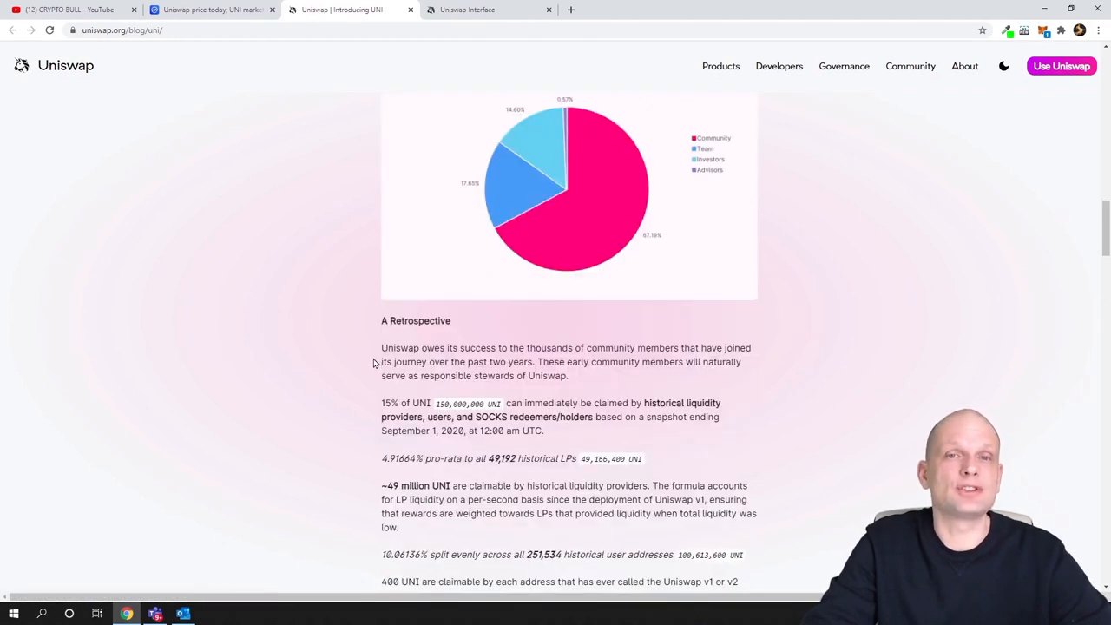
pyautogui.scroll(-3)
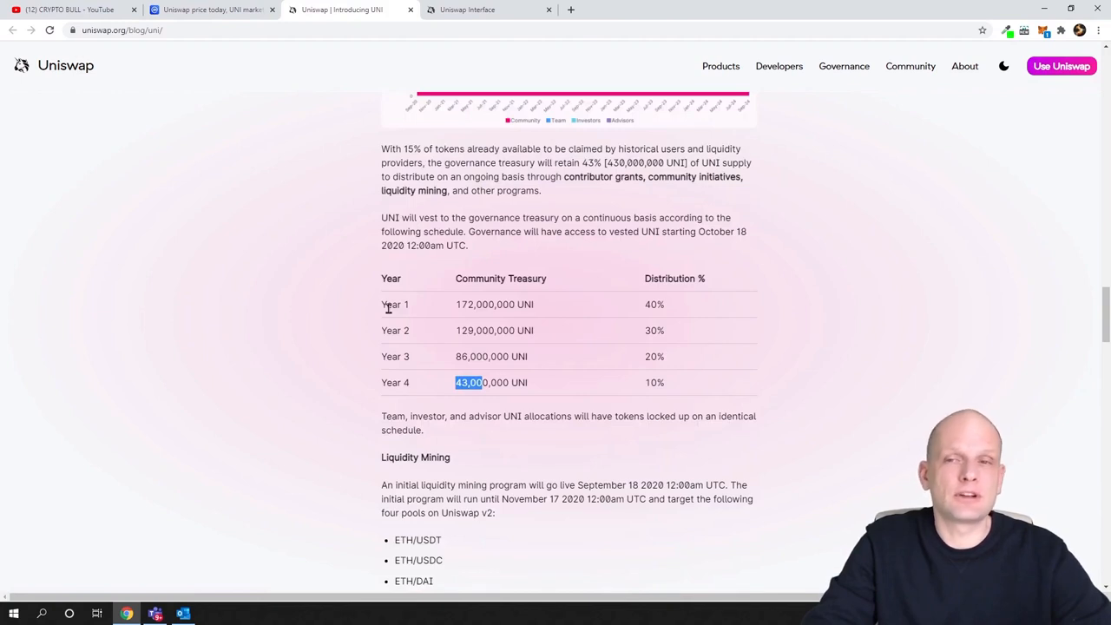
pyautogui.moveTo(703, 292)
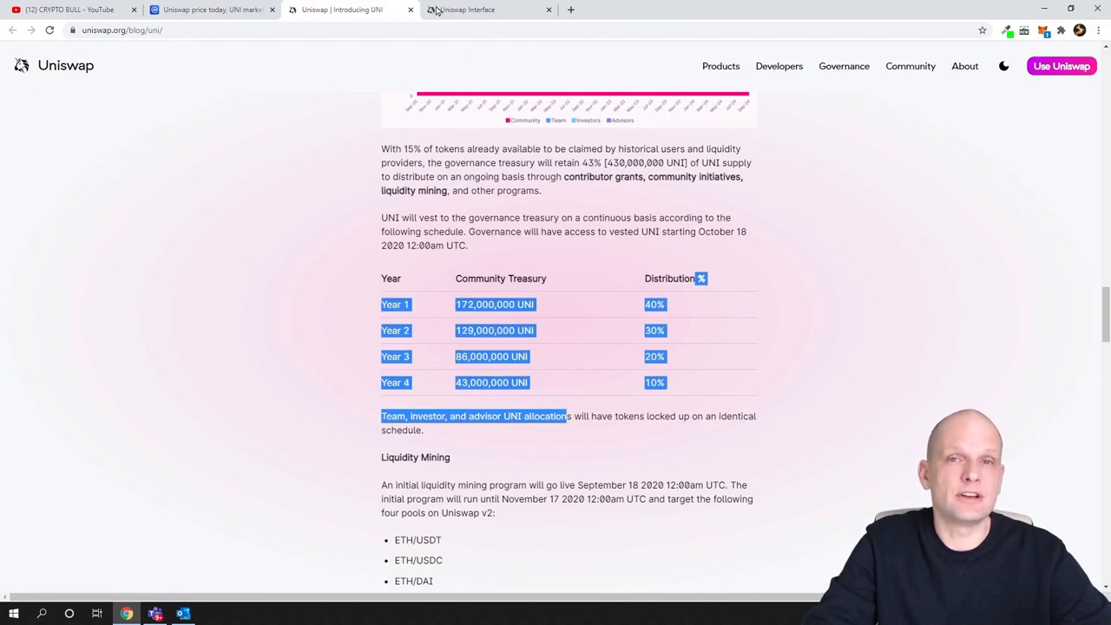
# - Return to CoinMarketCap's UNI page showing 289,867,679 UNI circulating, 29% of max supply
pyautogui.click(212, 10)
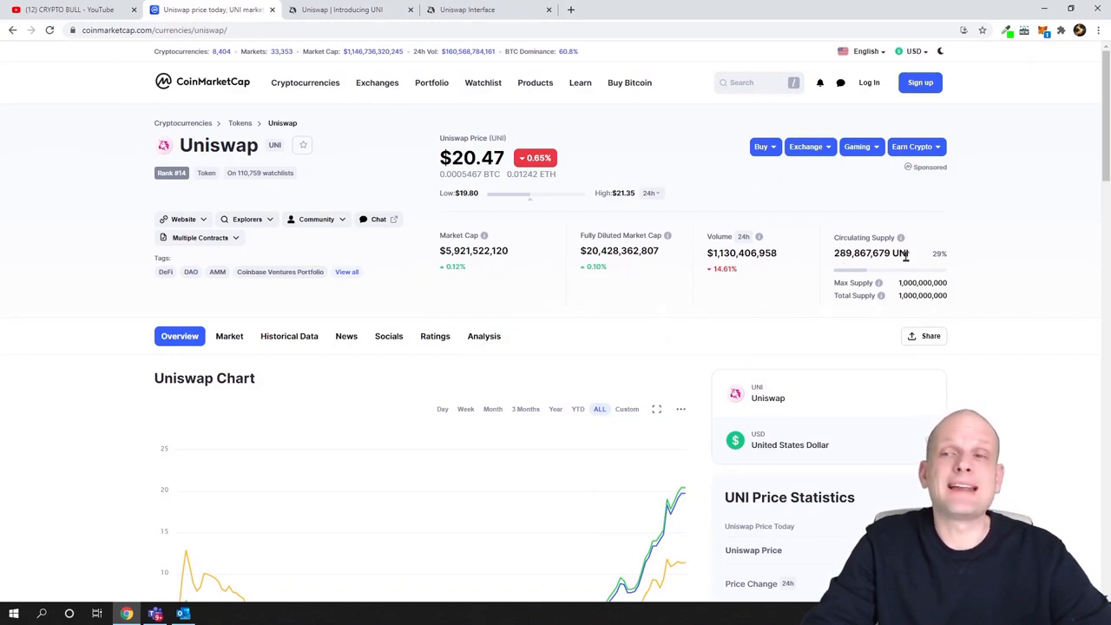
pyautogui.moveTo(863, 274)
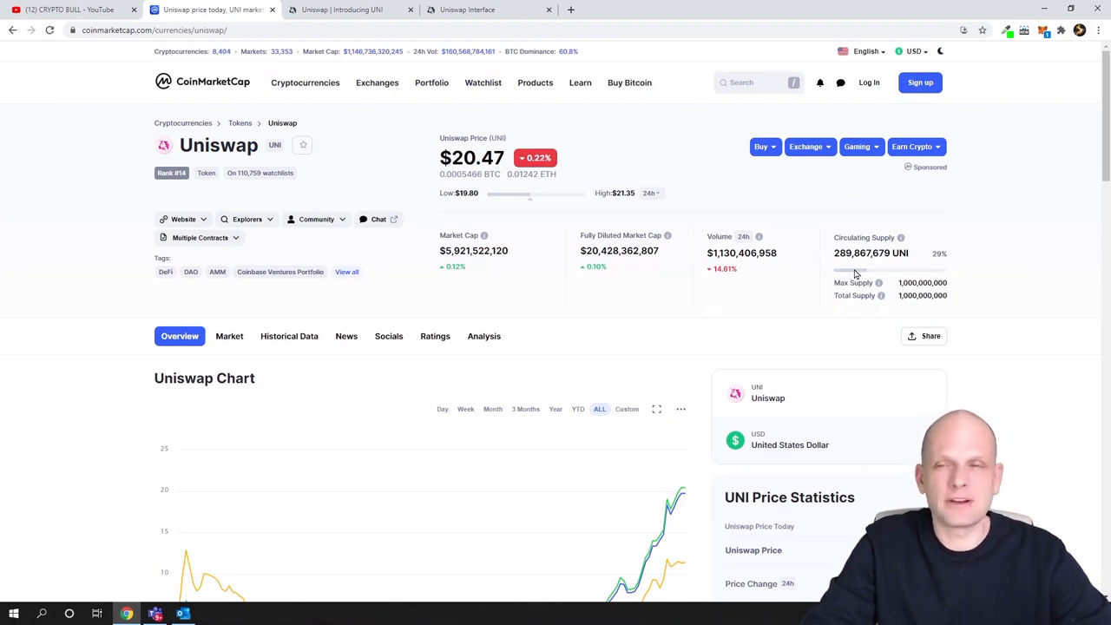
# - Re-highlight the Year 1–3 treasury amounts (172M, 129M, 86M), then return to CoinMarketCap
pyautogui.click(347, 9)
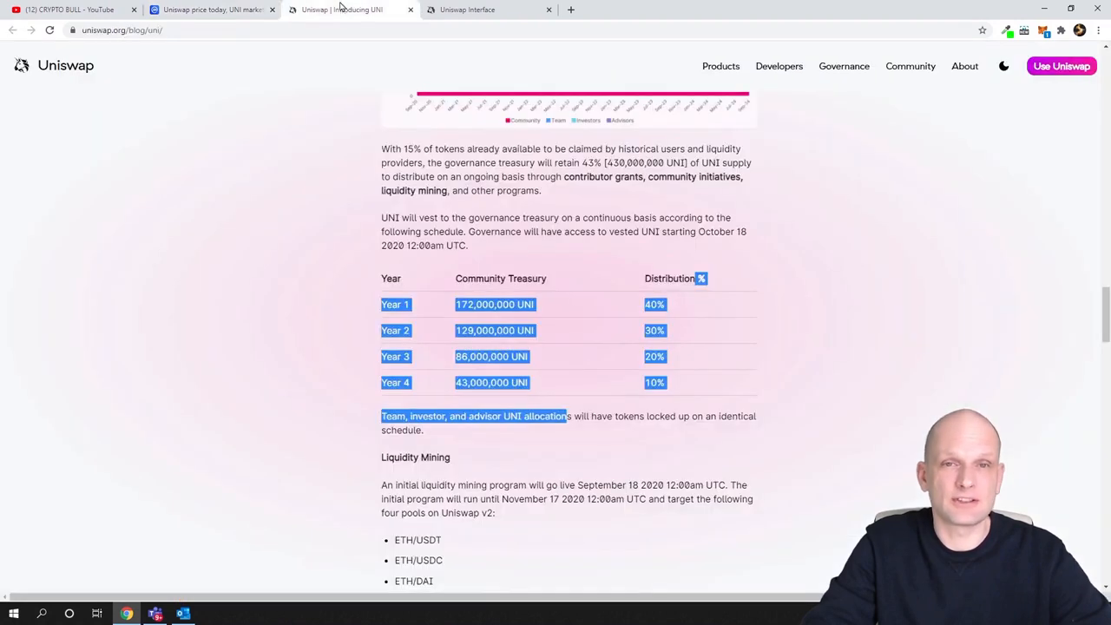
pyautogui.click(375, 317)
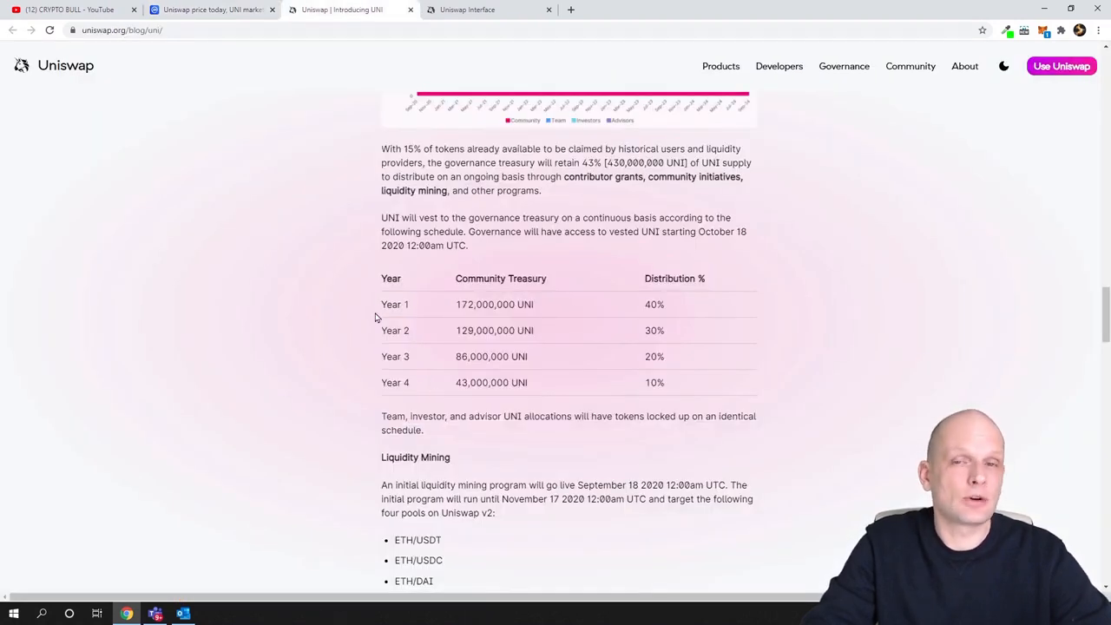
pyautogui.moveTo(457, 305)
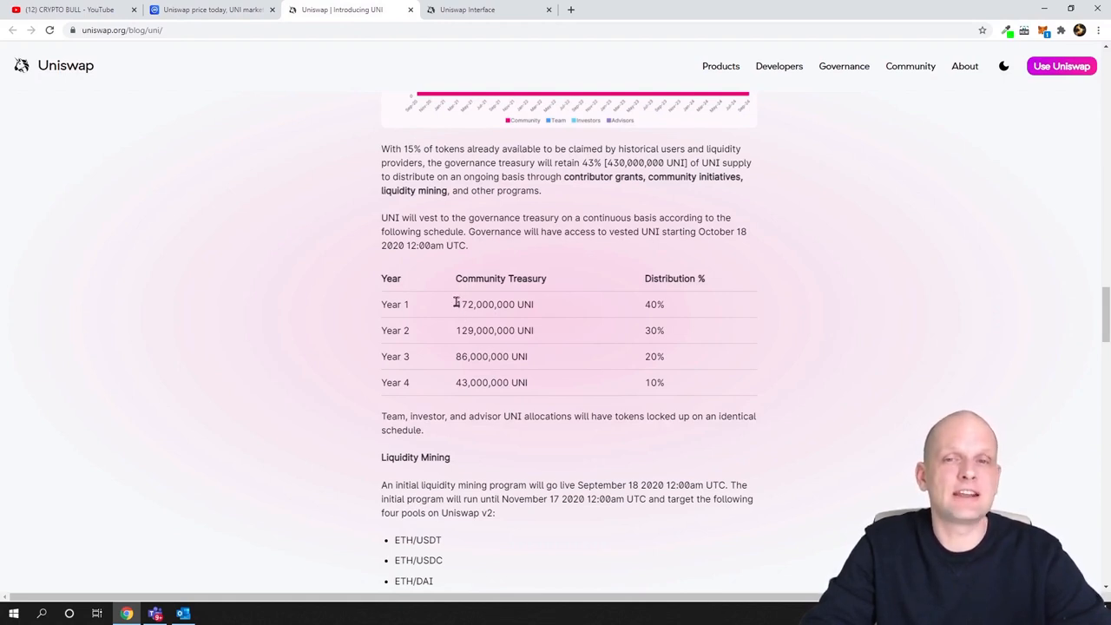
pyautogui.doubleClick(493, 304)
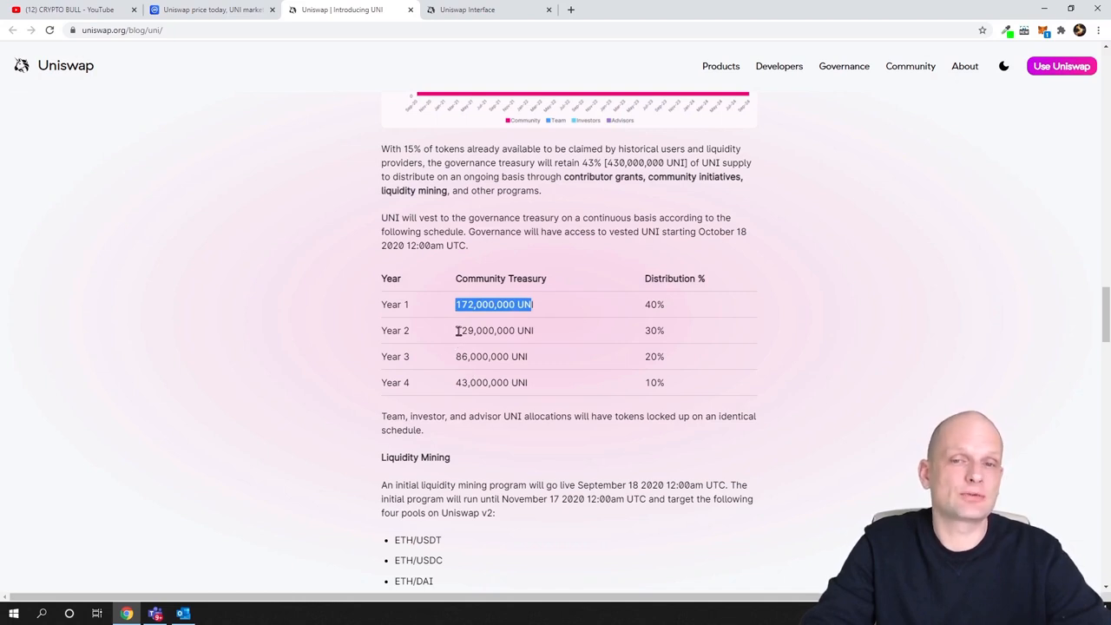
pyautogui.doubleClick(494, 330)
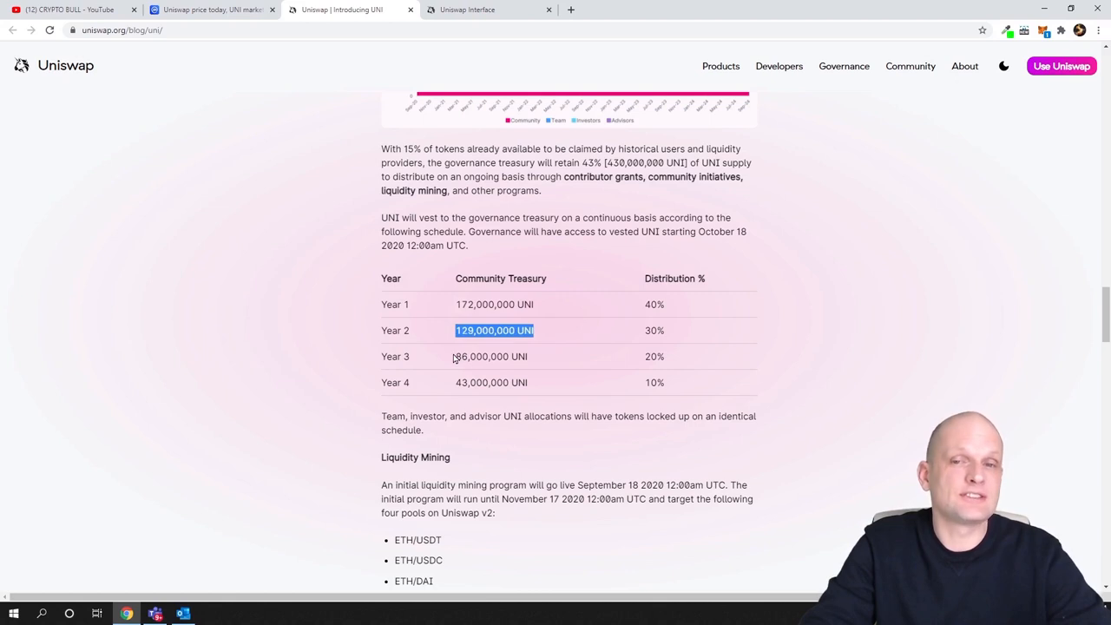
pyautogui.doubleClick(491, 355)
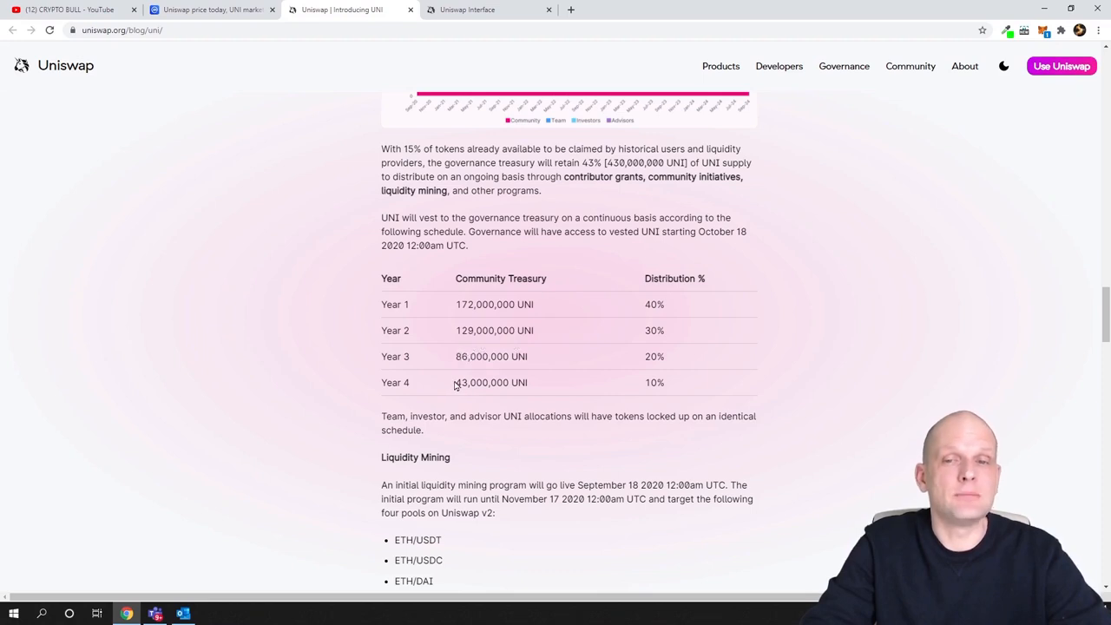
pyautogui.click(213, 9)
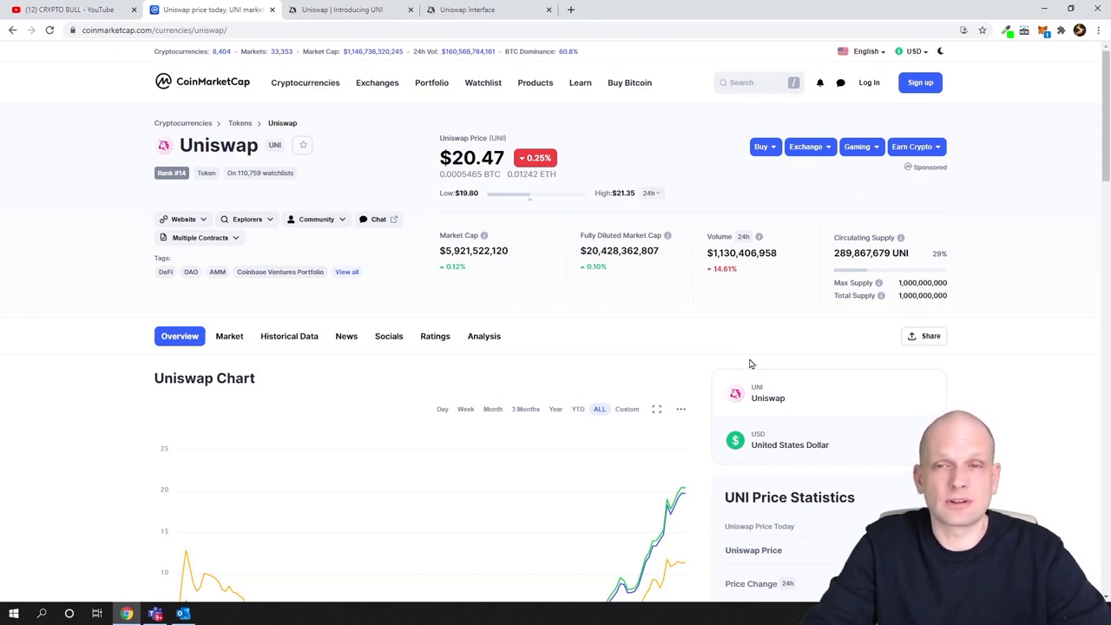
pyautogui.moveTo(827, 280)
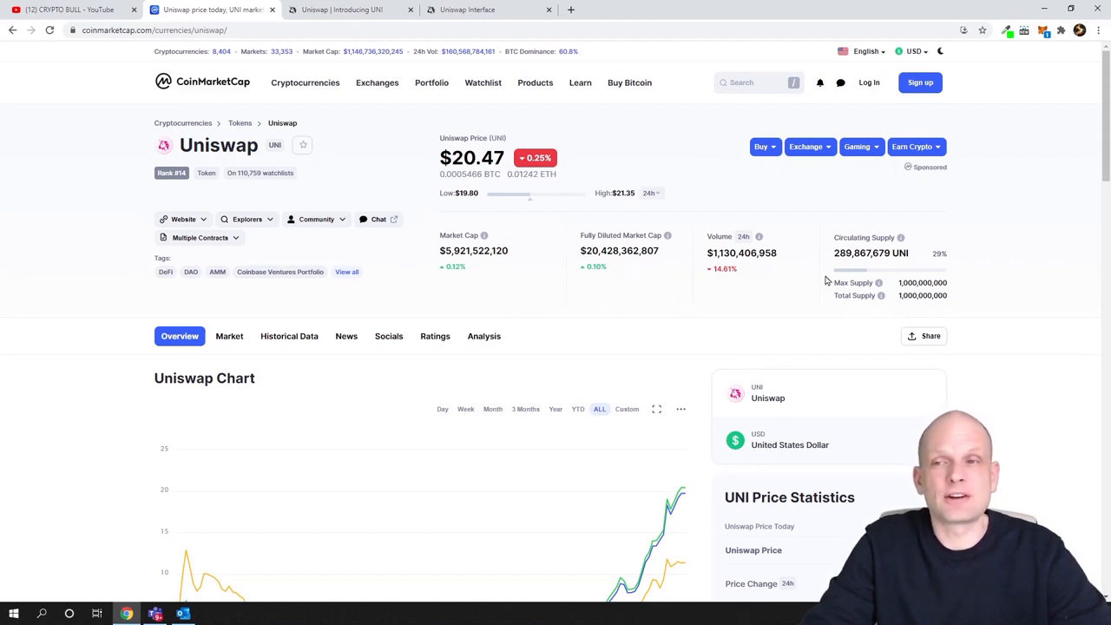
pyautogui.moveTo(585, 369)
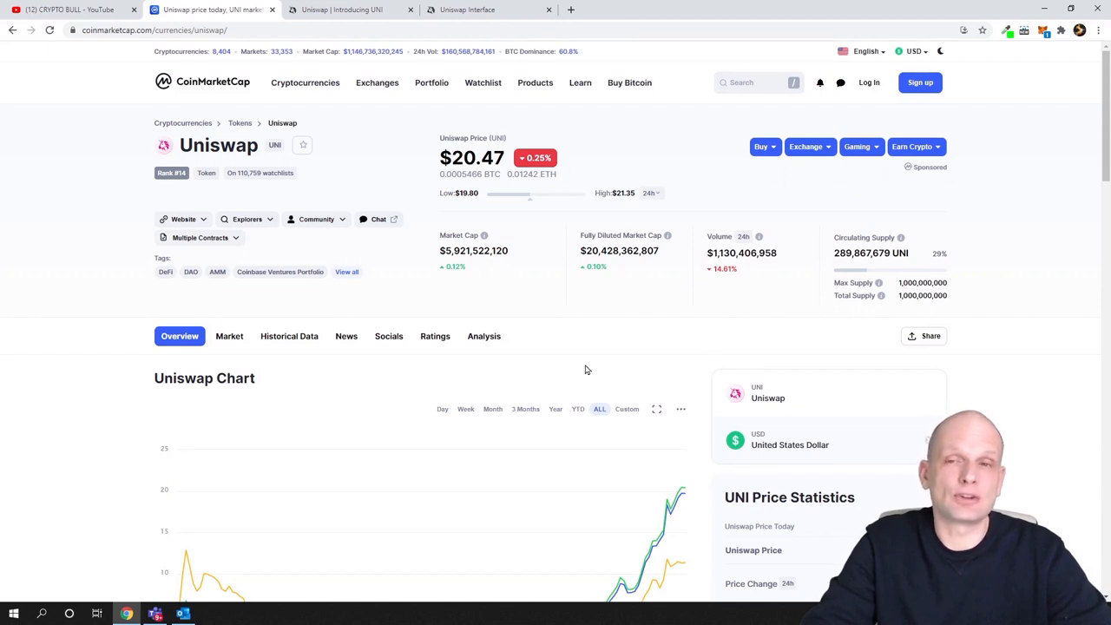
pyautogui.moveTo(598, 356)
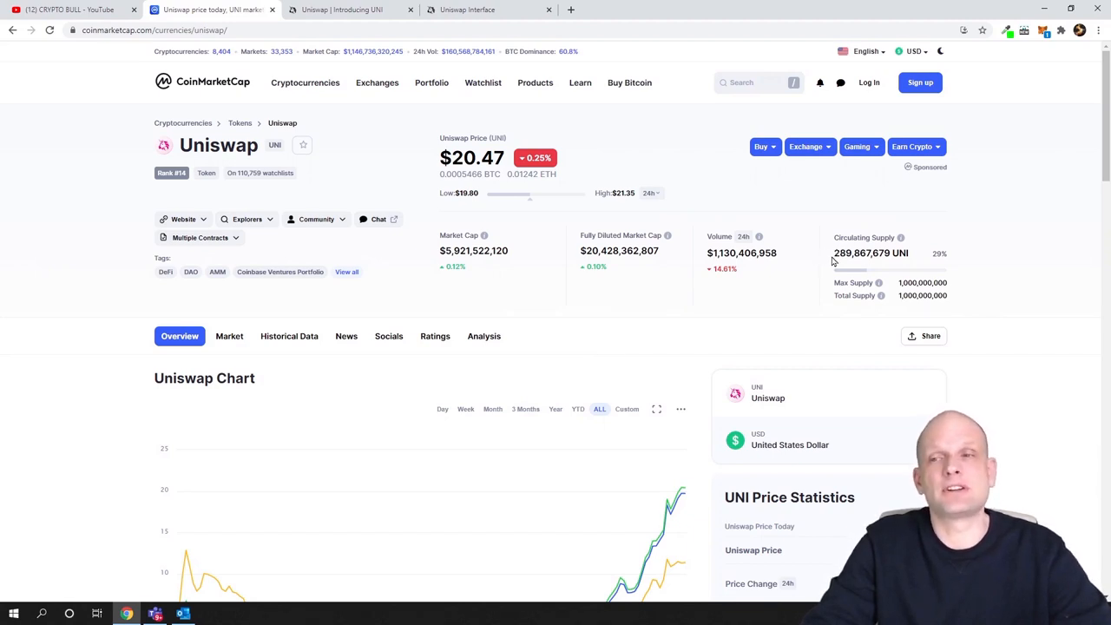
pyautogui.moveTo(728, 316)
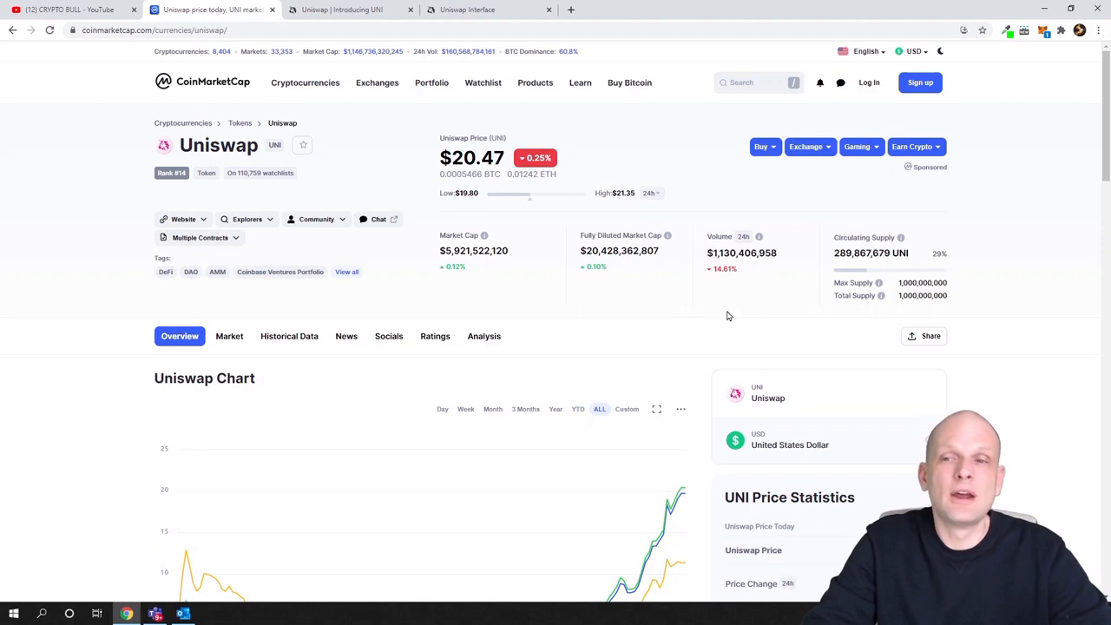